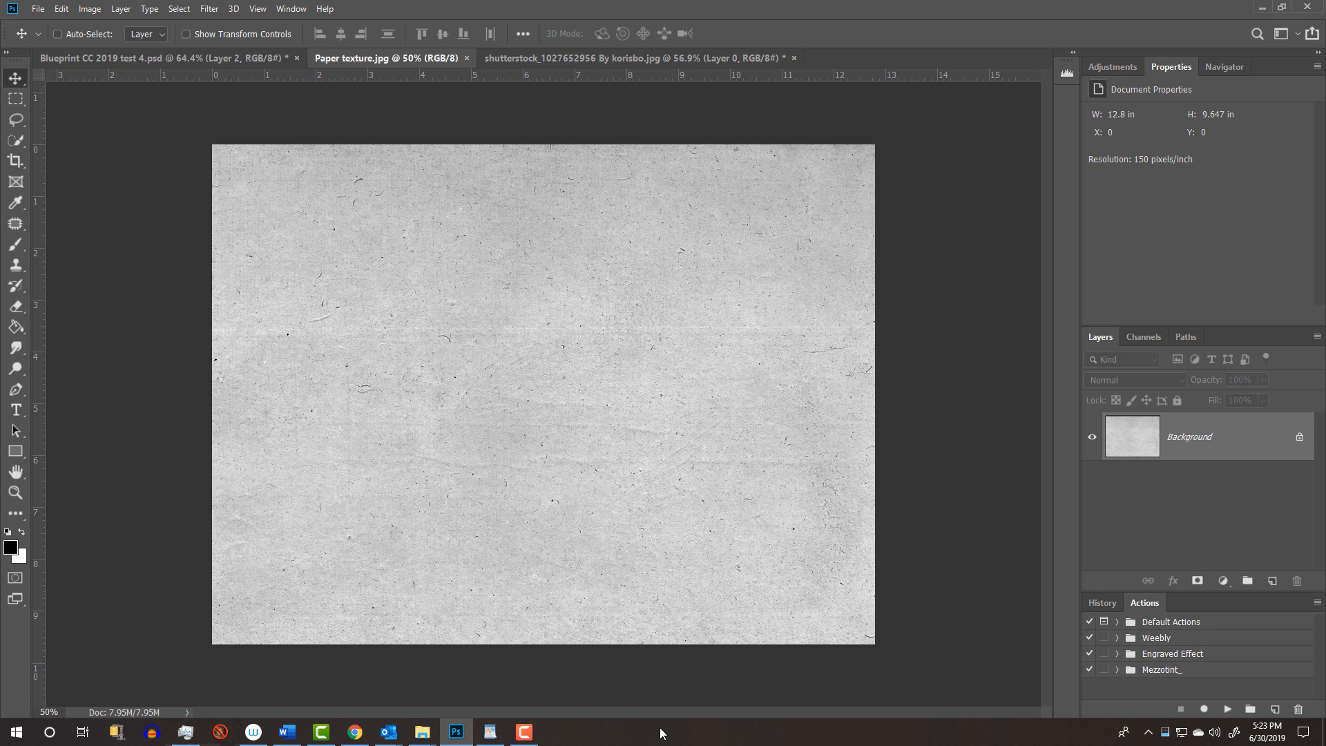
pyautogui.moveTo(634, 404)
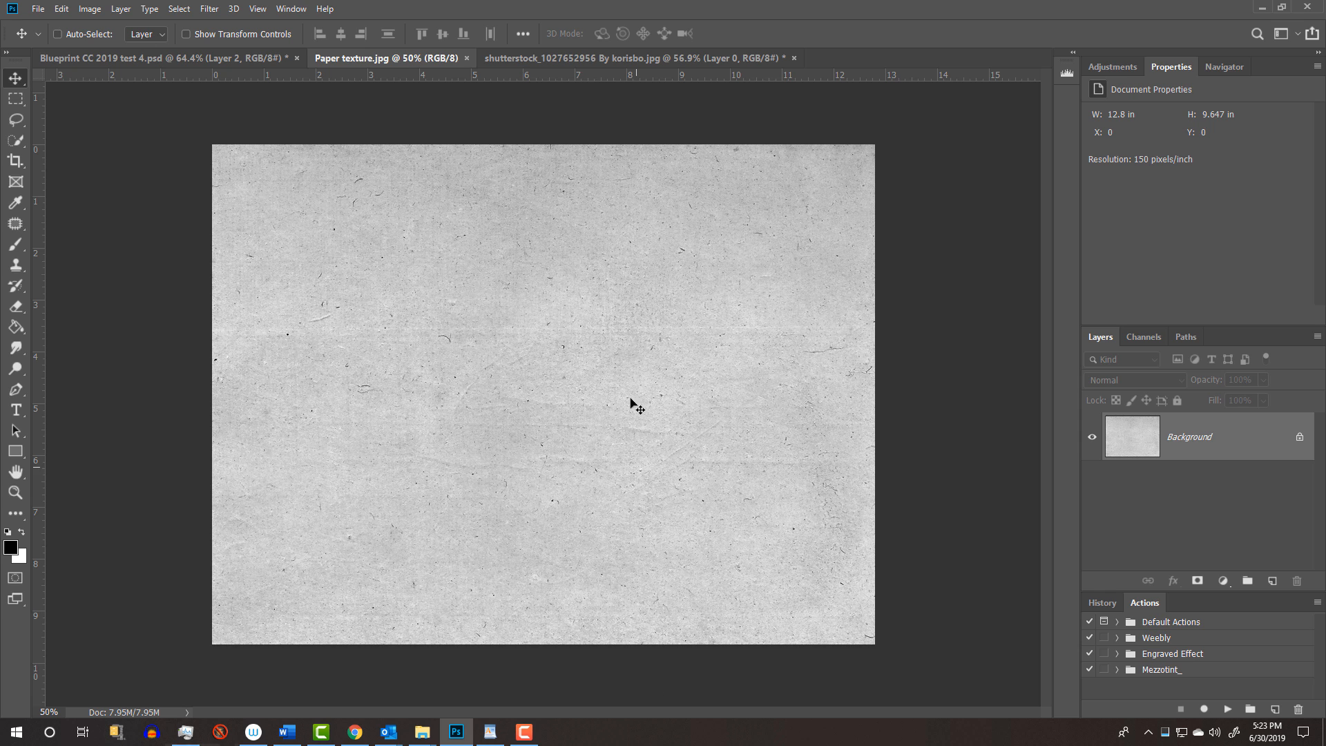
# Step: Bring up the Blueprint CC 2019 test 4 document and check its Image Size dimensions
pyautogui.click(625, 58)
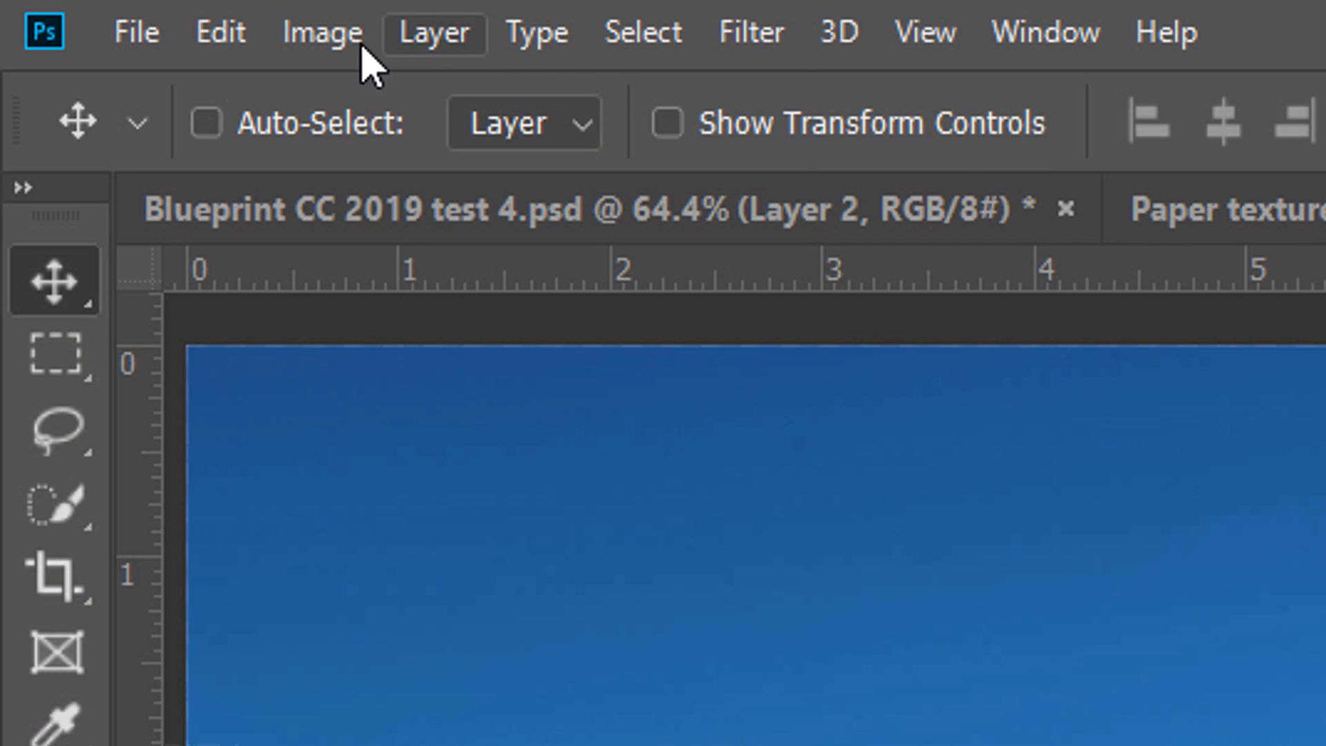
pyautogui.click(322, 32)
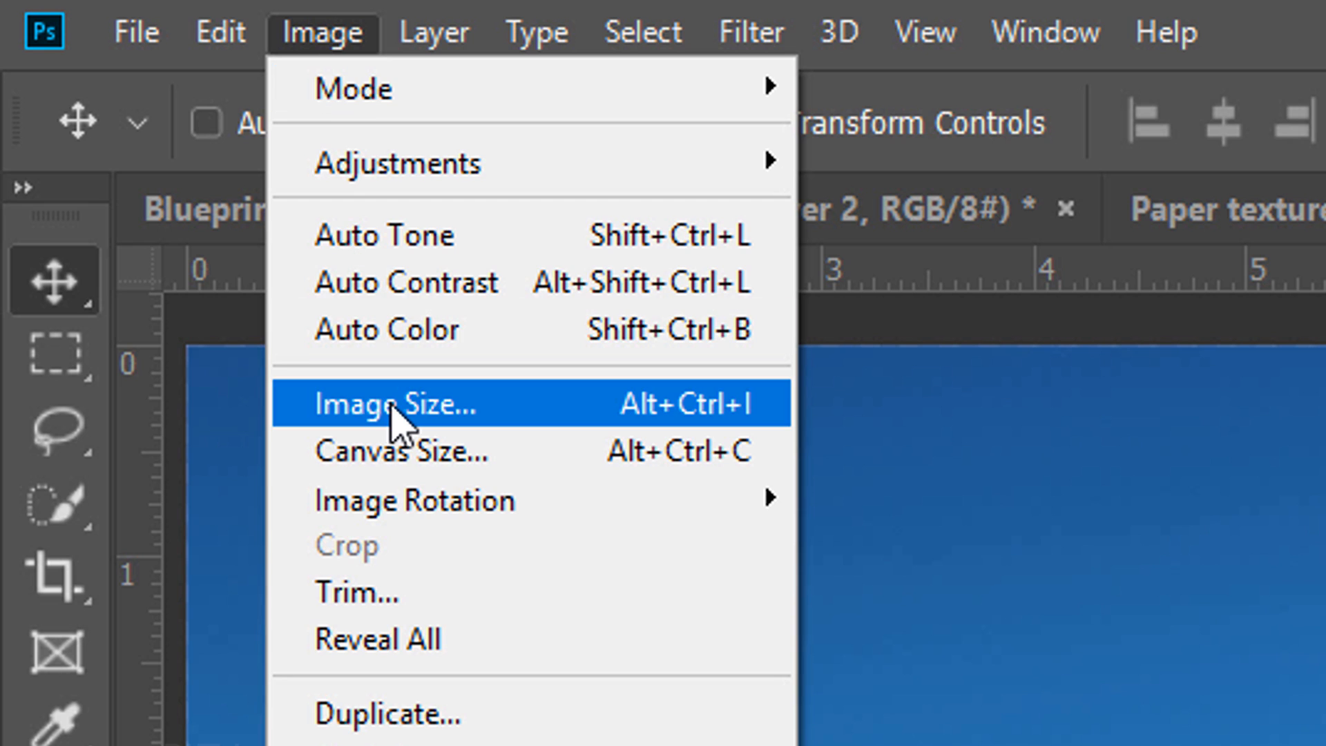
pyautogui.click(398, 402)
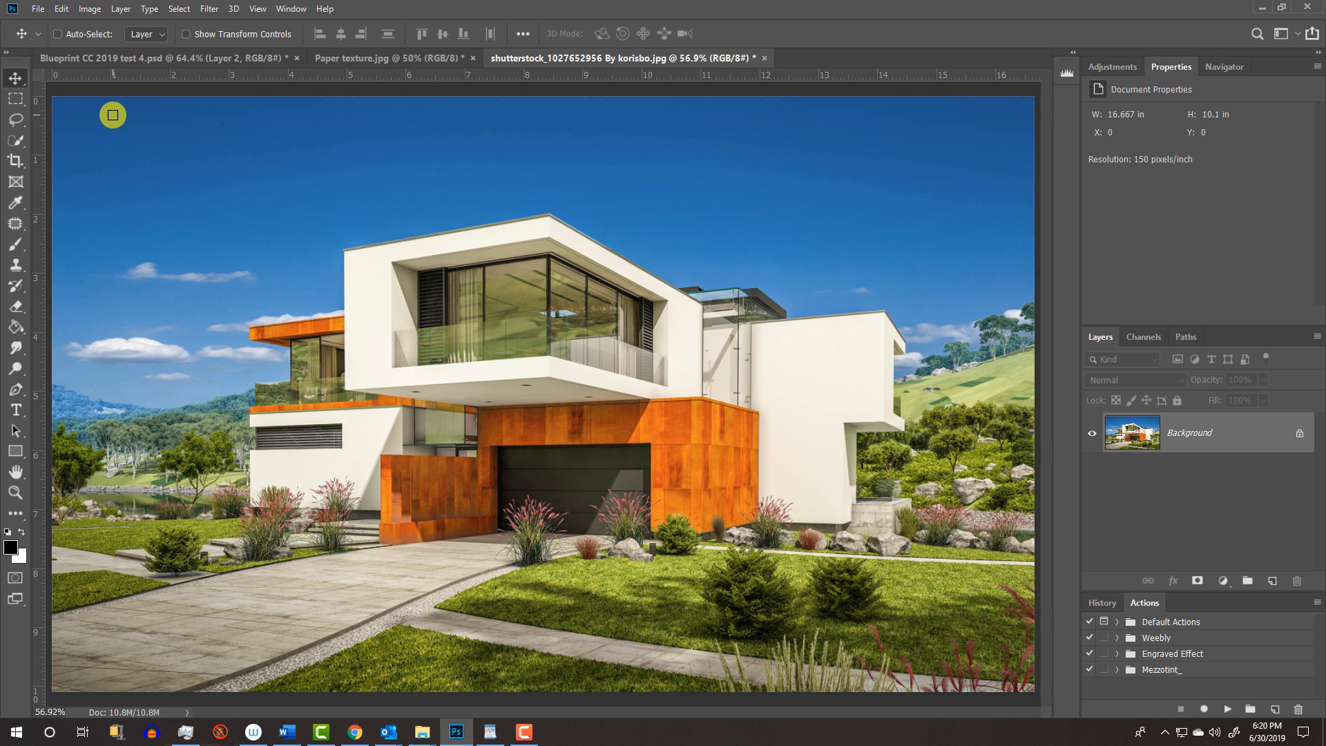
# Step: Copy the whole house photo and paste it as a new layer into the Paper texture document
pyautogui.press('v')
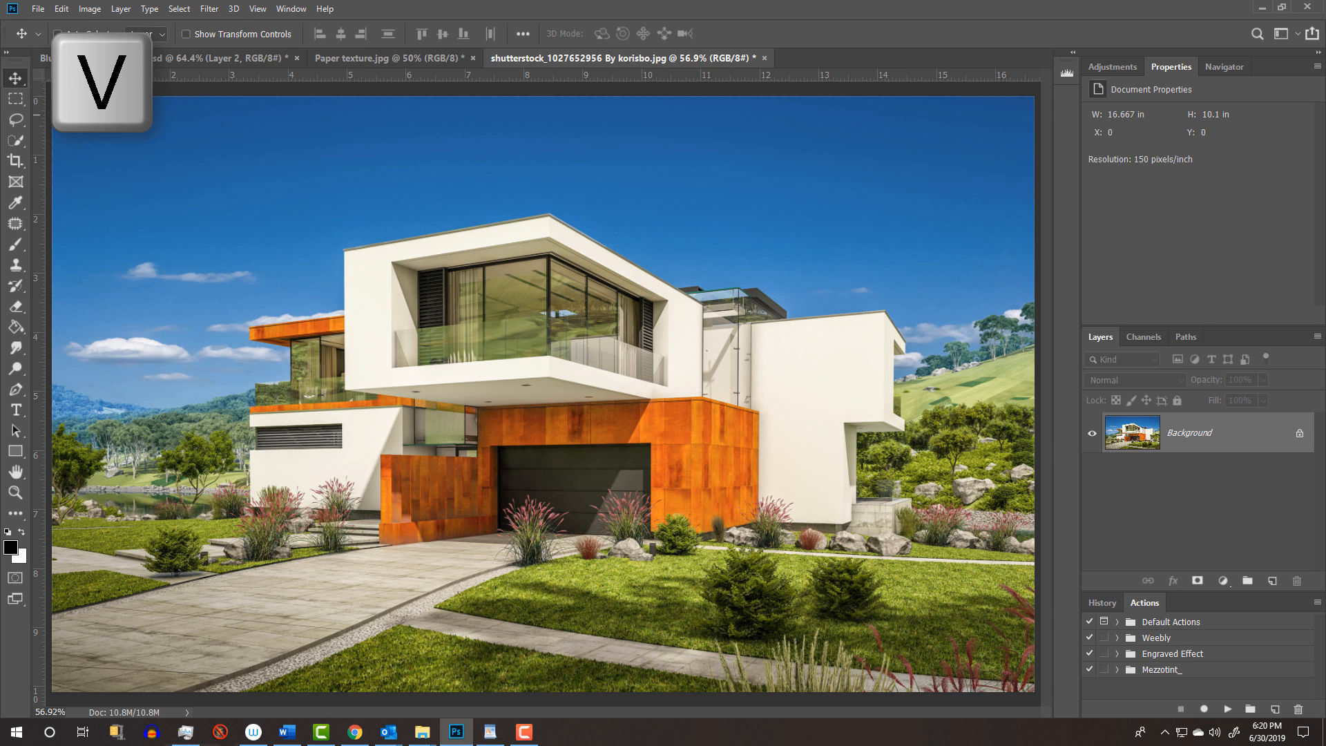
pyautogui.press('ctrl+a')
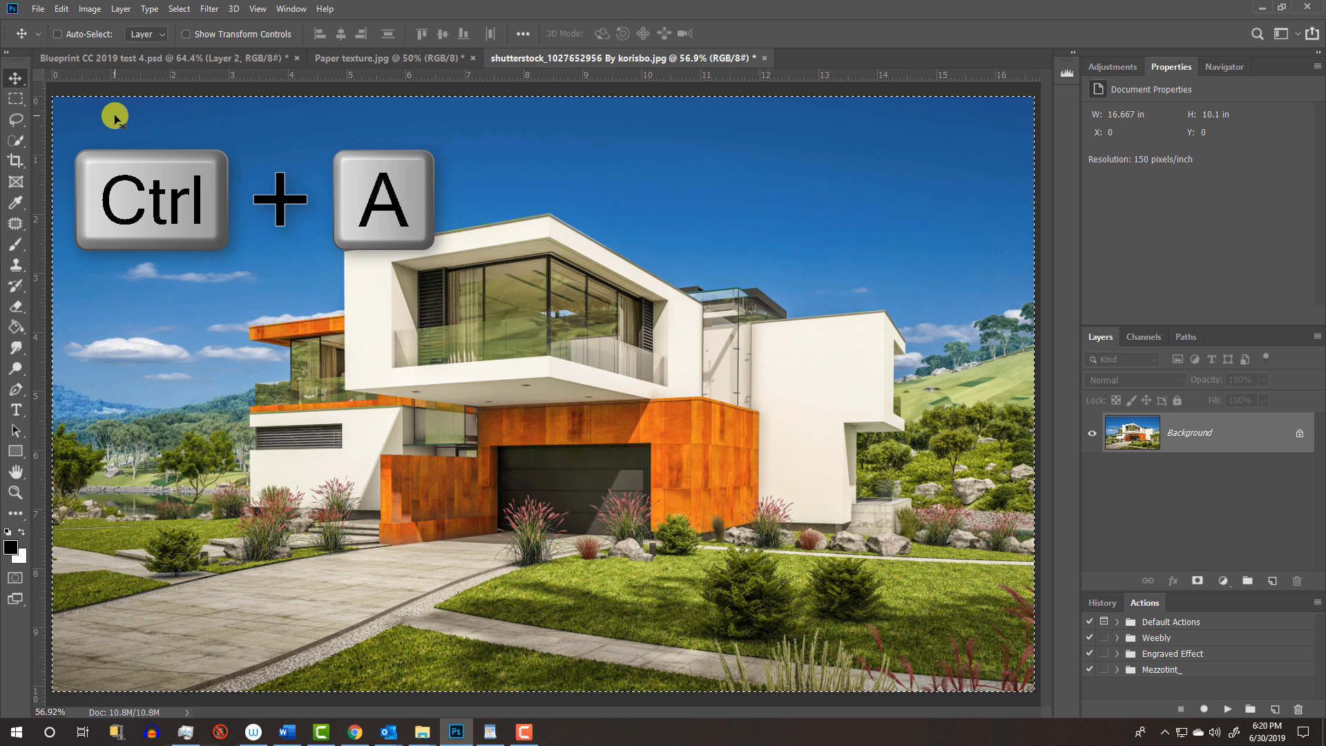
pyautogui.press('ctrl+a')
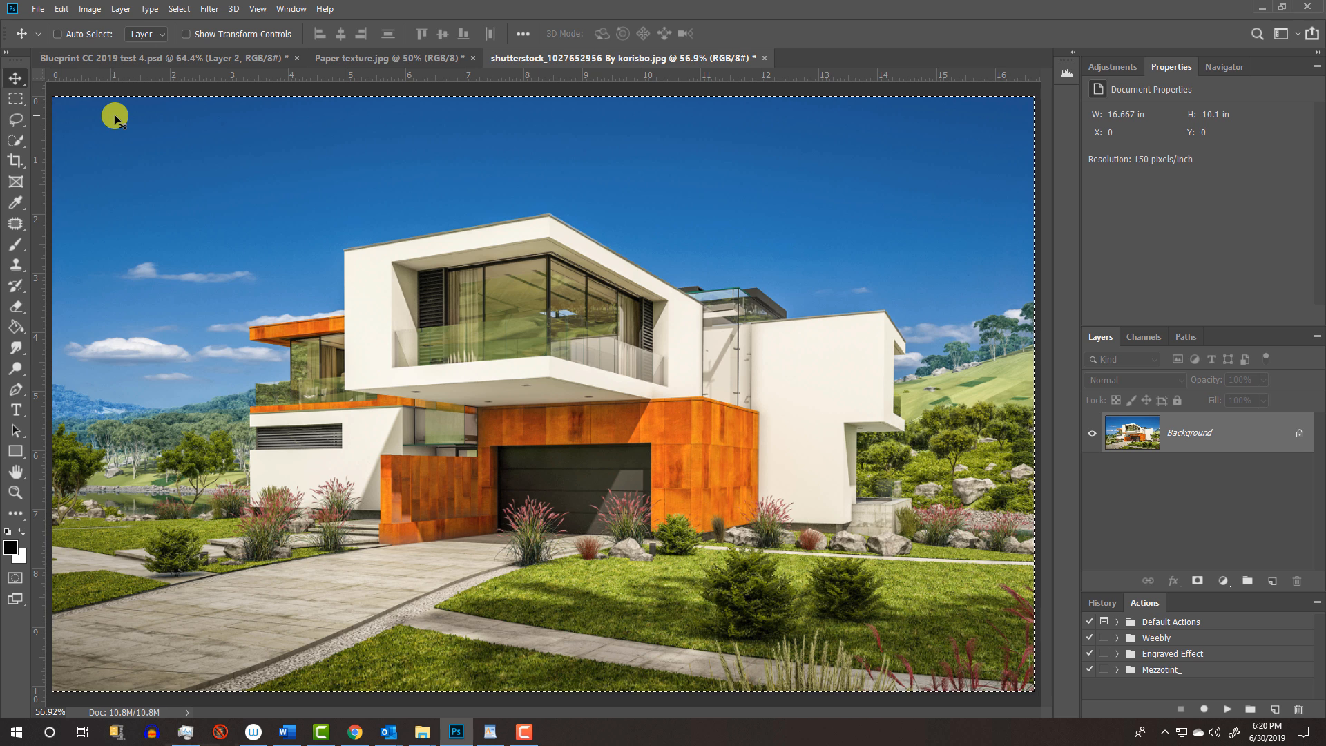
pyautogui.press('ctrl+c')
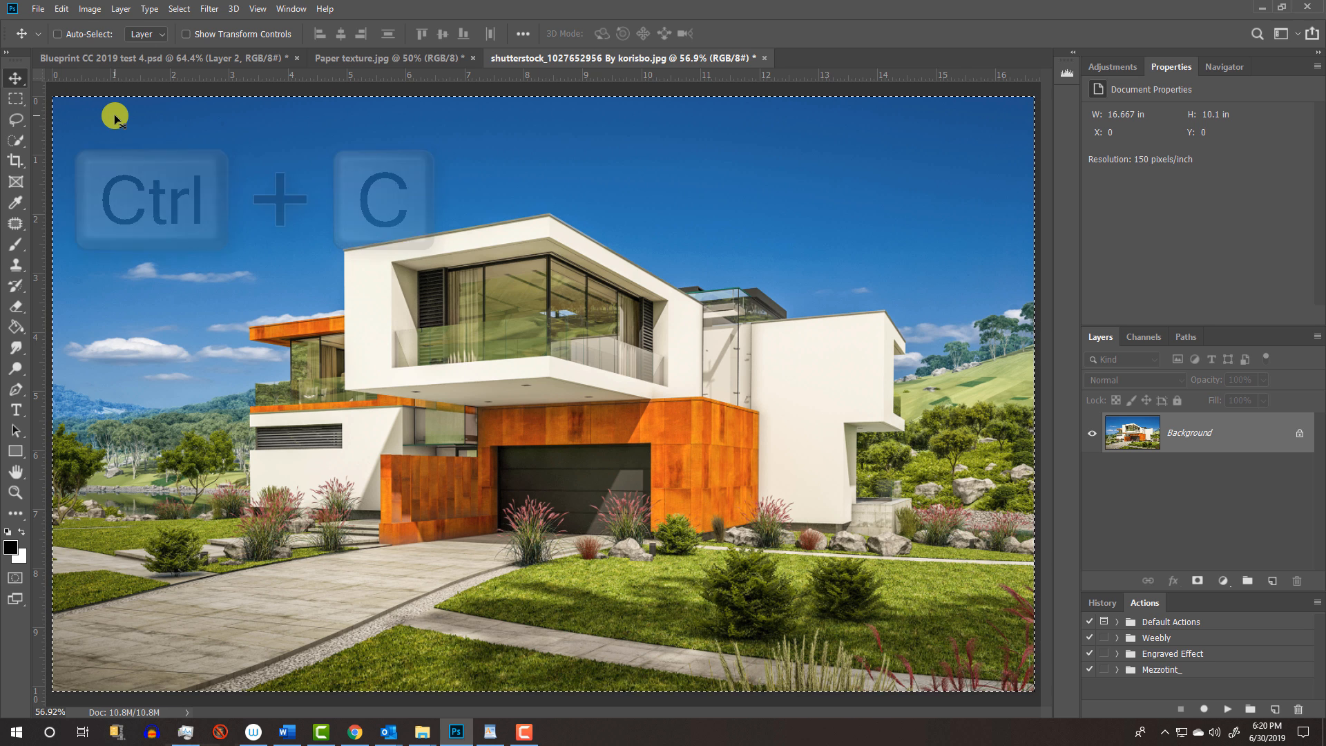
pyautogui.click(371, 58)
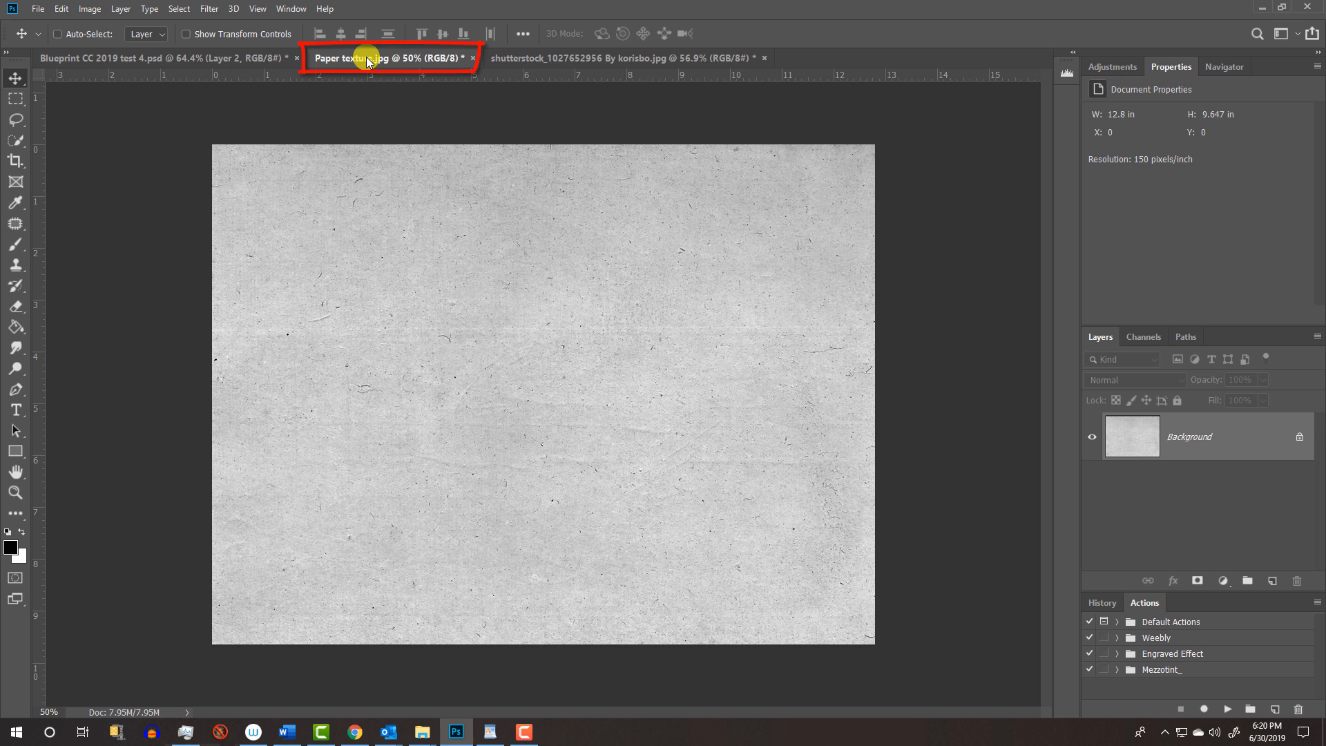
pyautogui.press('ctrl+v')
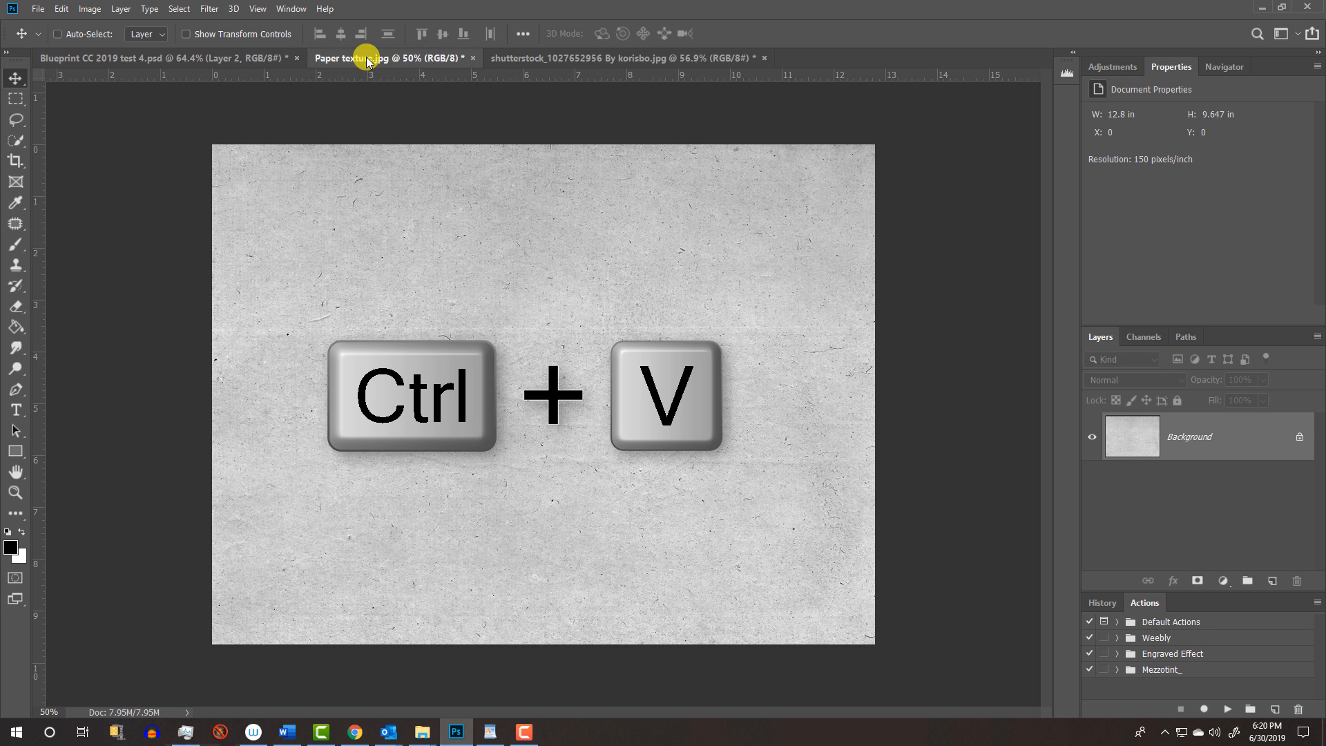
pyautogui.press('ctrl+v')
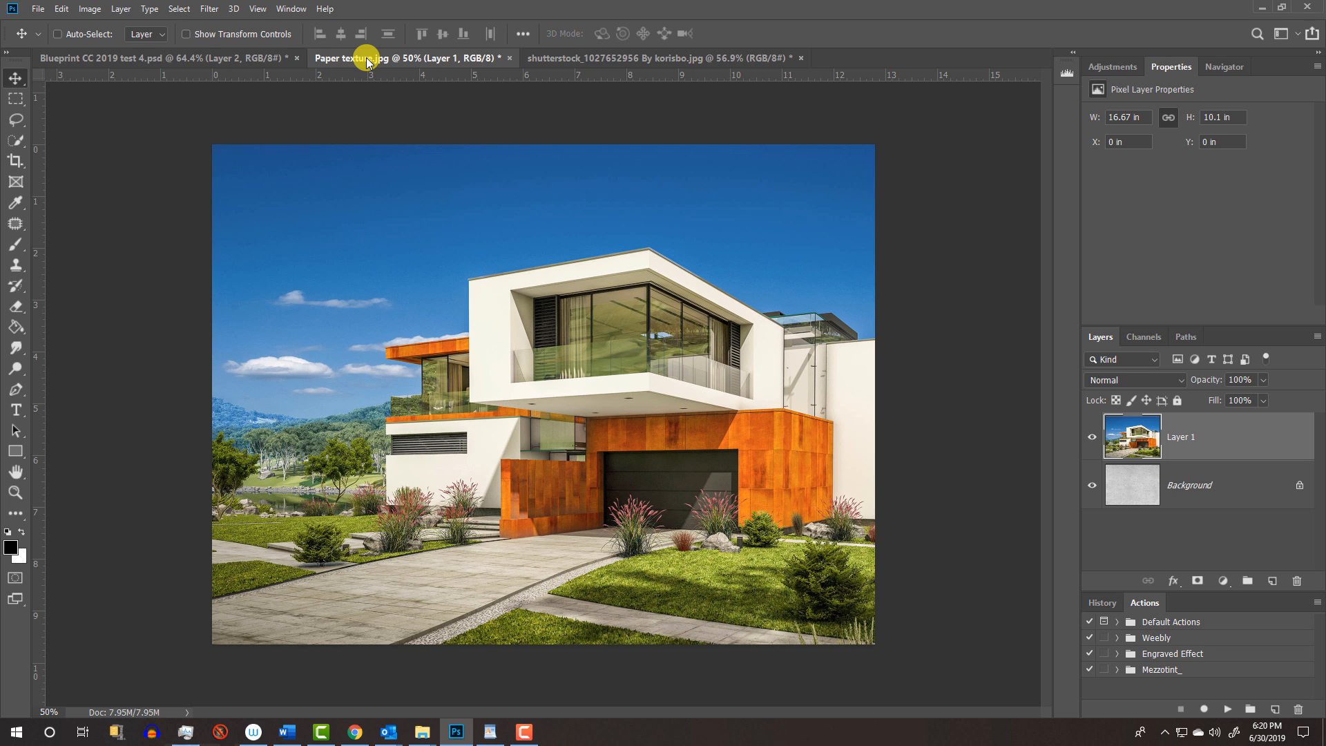
# Step: Free-transform the pasted house layer, scaling it proportionally slightly larger to cover the paper canvas
pyautogui.press('ctrl+t')
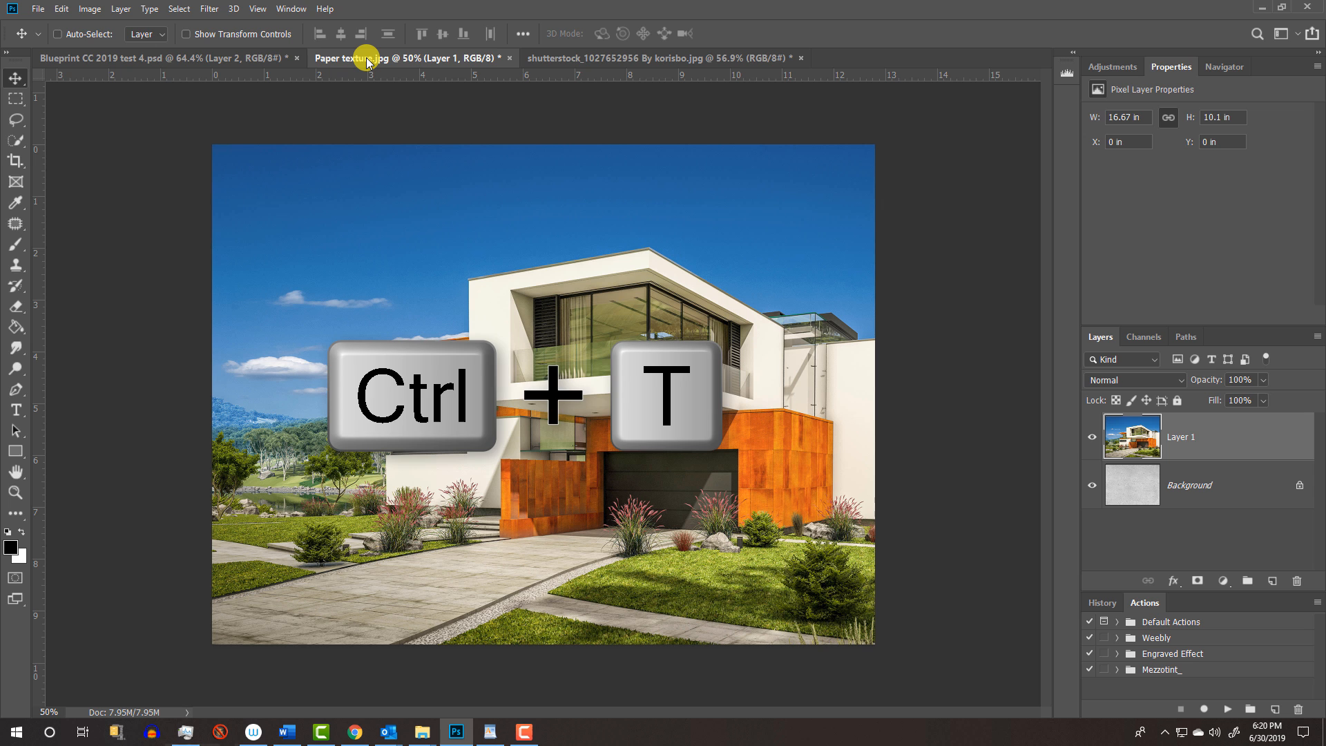
pyautogui.press('ctrl+t')
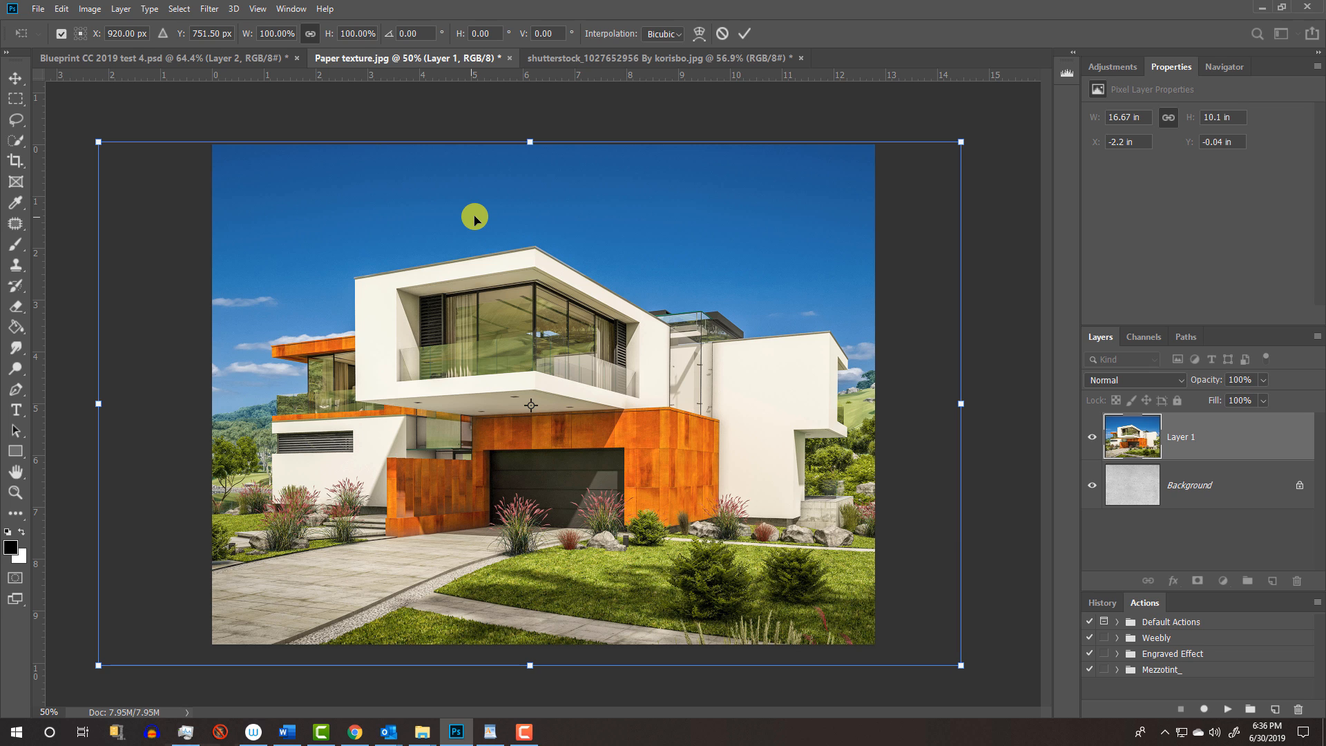
pyautogui.moveTo(908, 149)
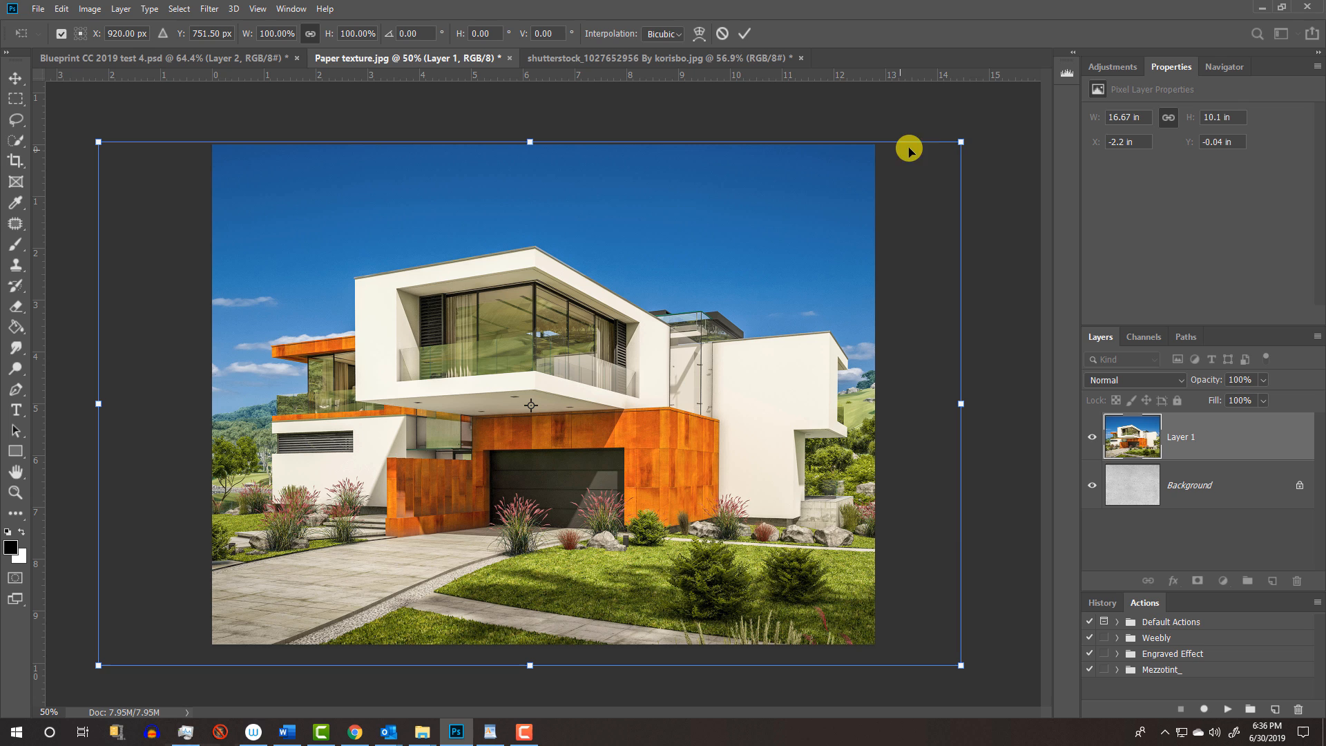
pyautogui.moveTo(961, 143)
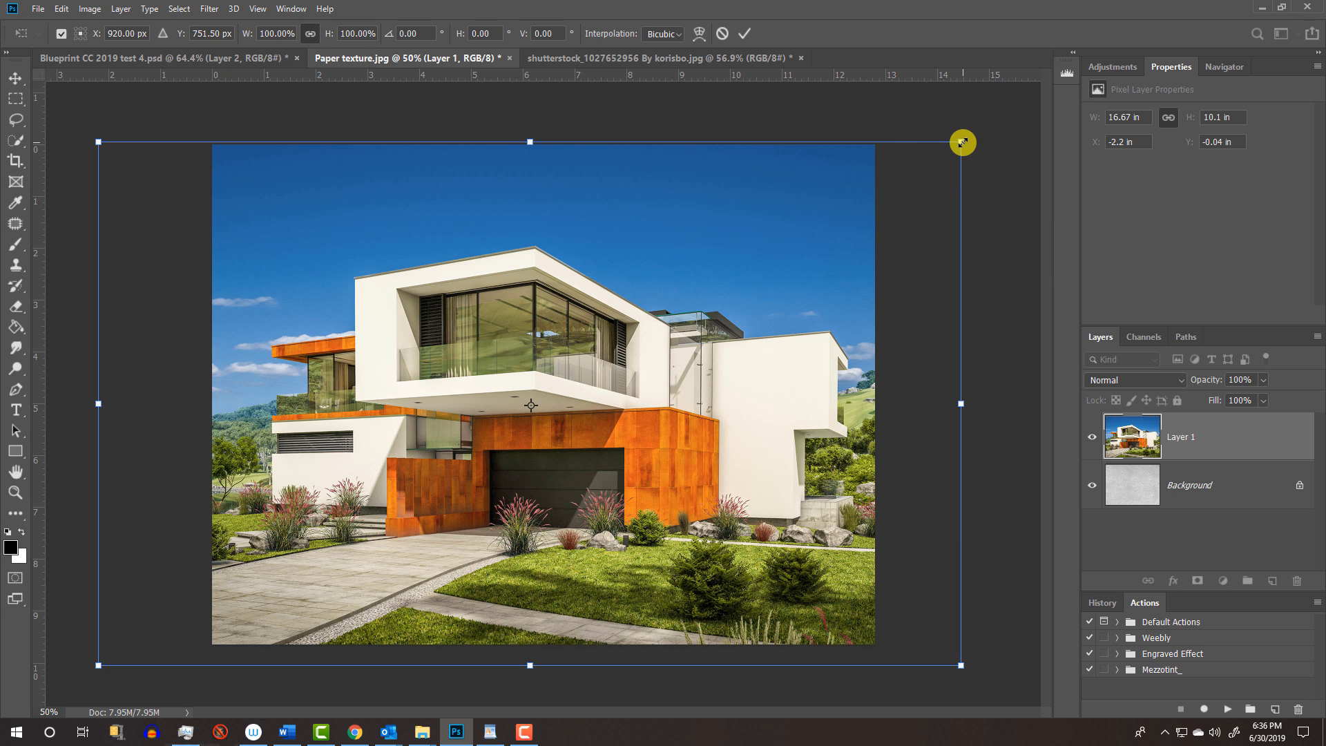
pyautogui.press('alt+shift')
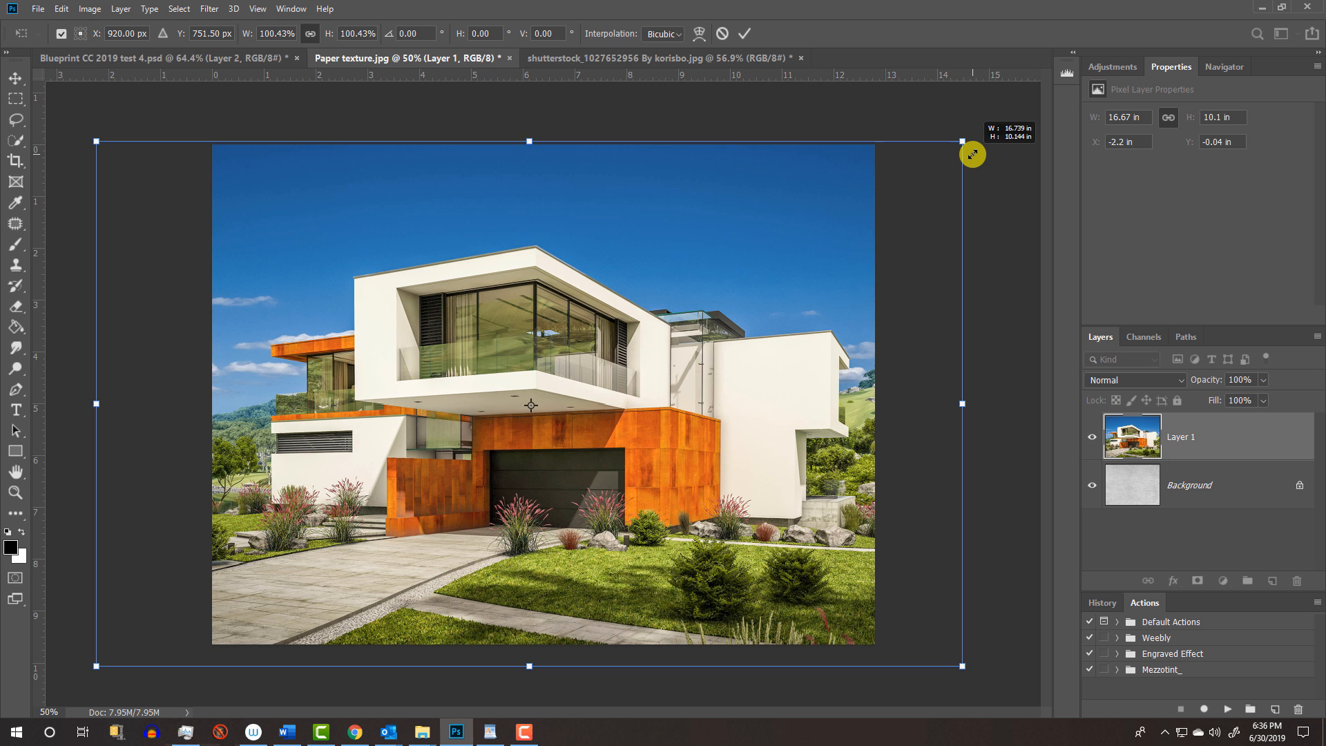
pyautogui.press('alt')
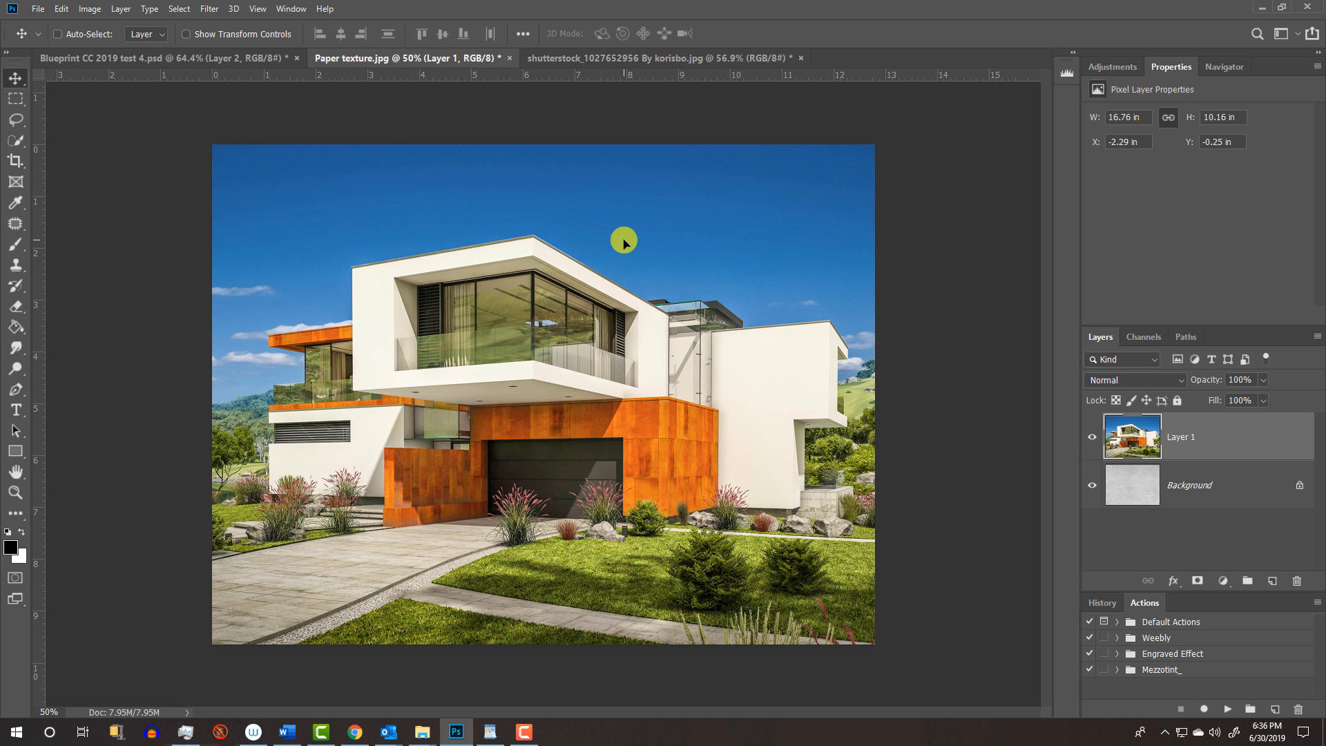
# Step: Select the whole paper texture canvas with the house layer active
pyautogui.press('ctrl+a')
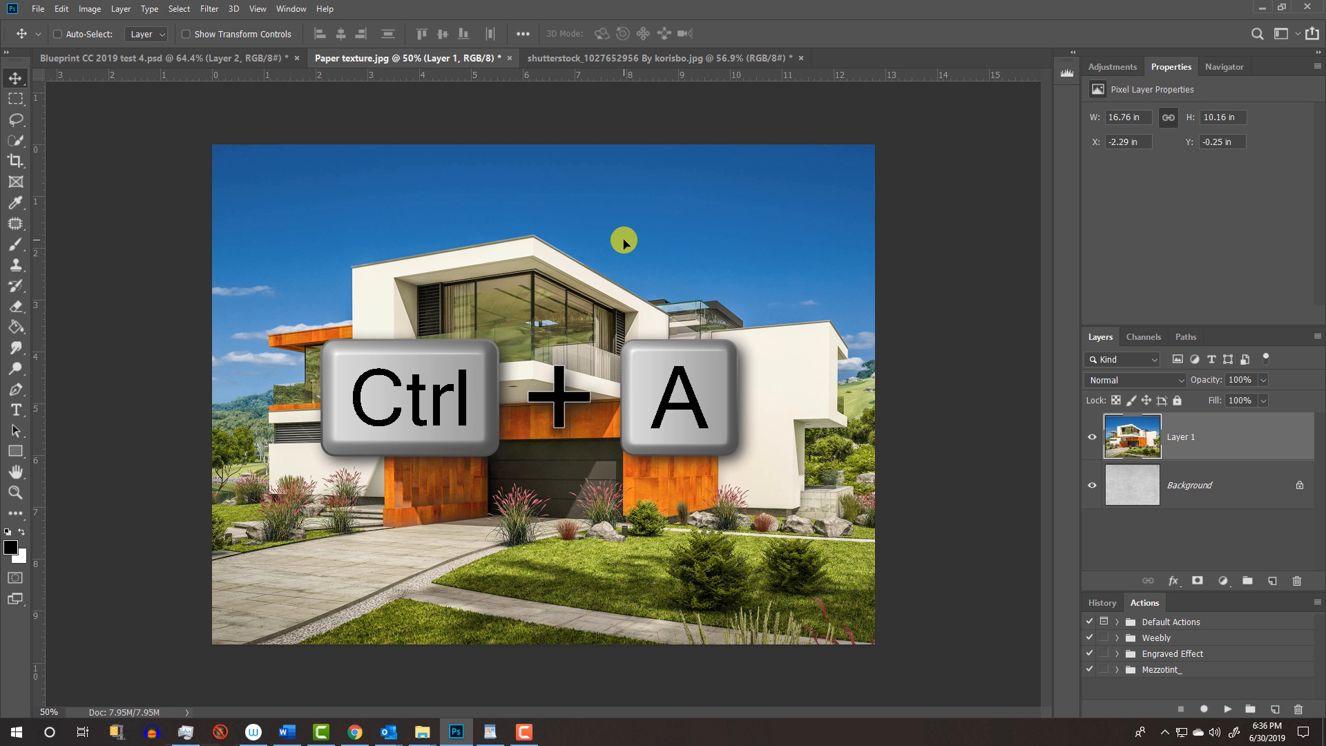
pyautogui.press('ctrl+a')
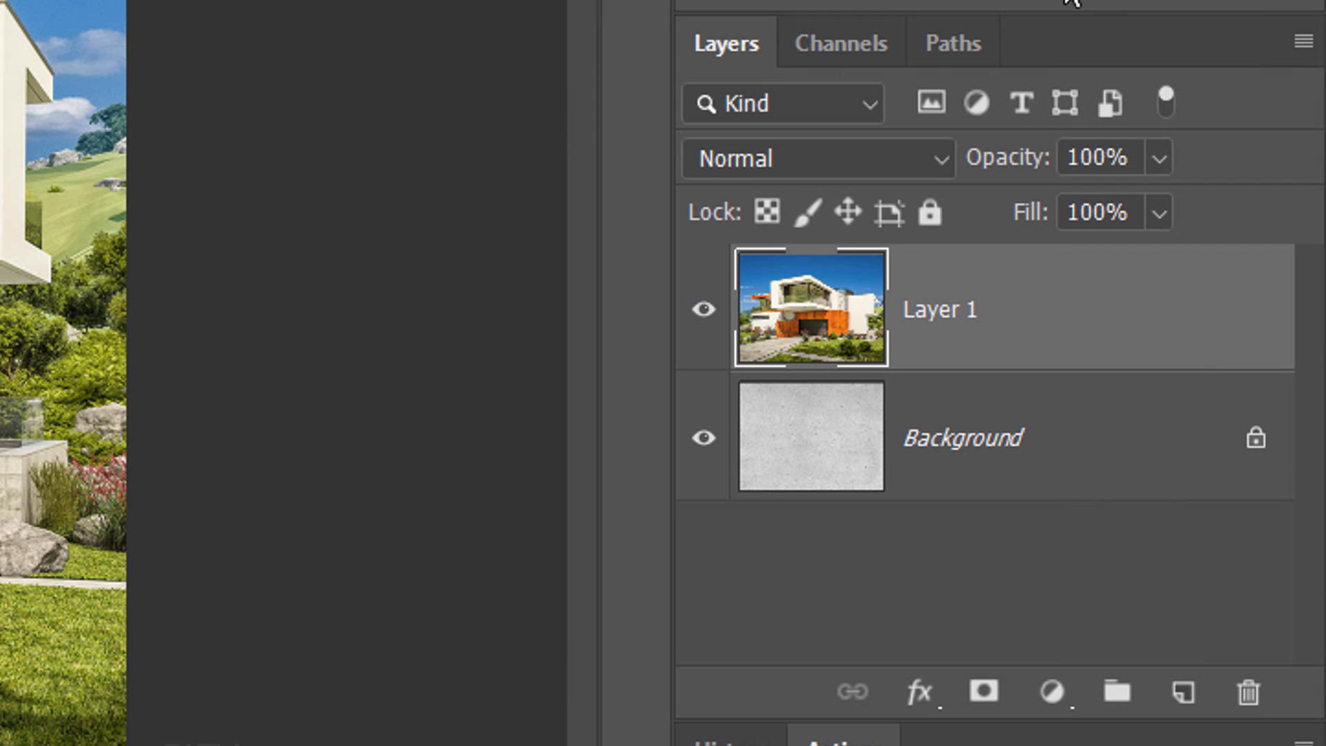
pyautogui.moveTo(1304, 40)
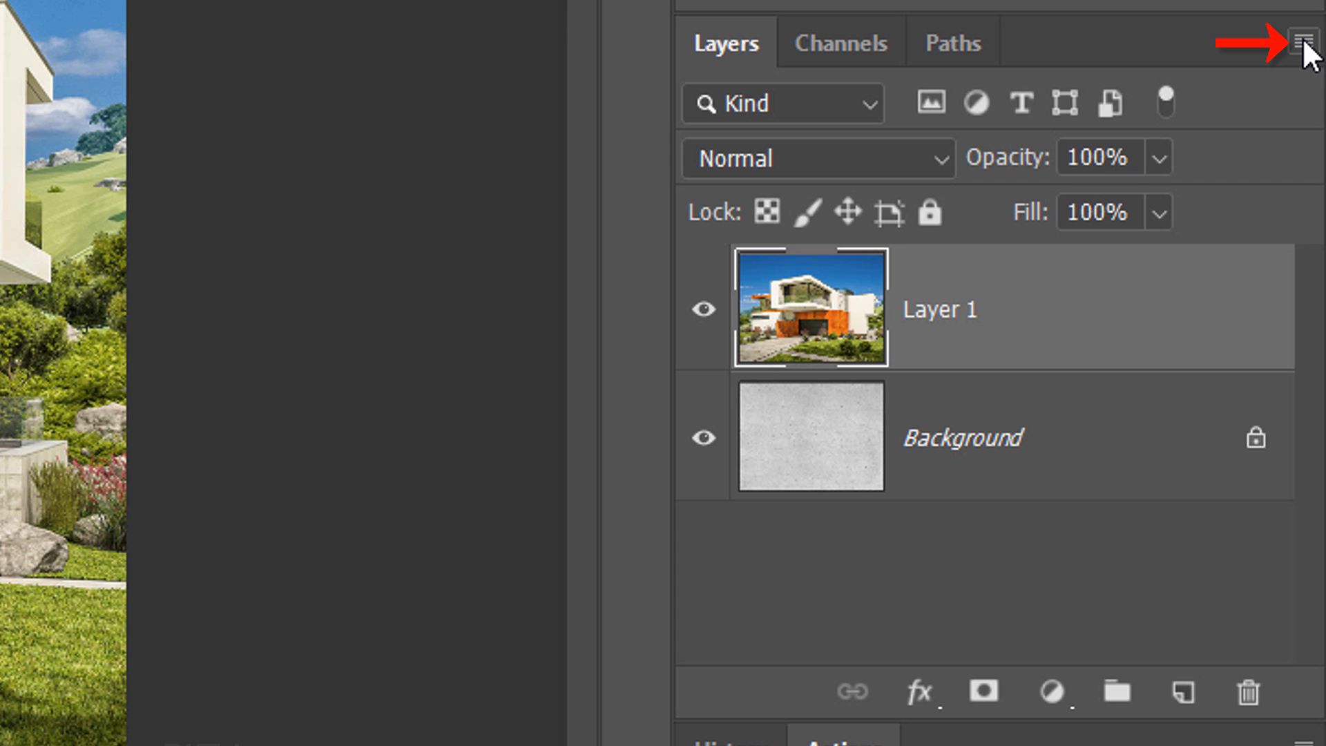
# Step: Convert the house layer to a smart object and apply the Stylize > Find Edges filter
pyautogui.click(1305, 40)
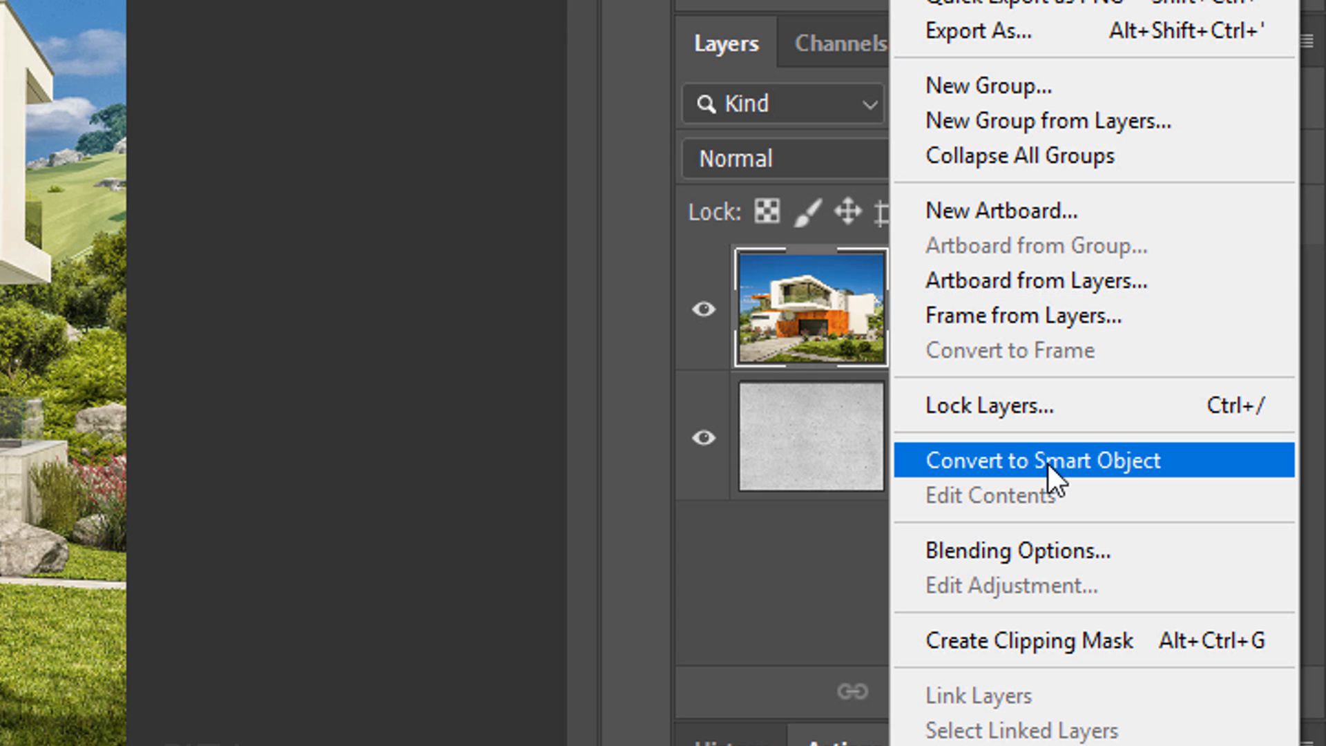
pyautogui.click(1042, 460)
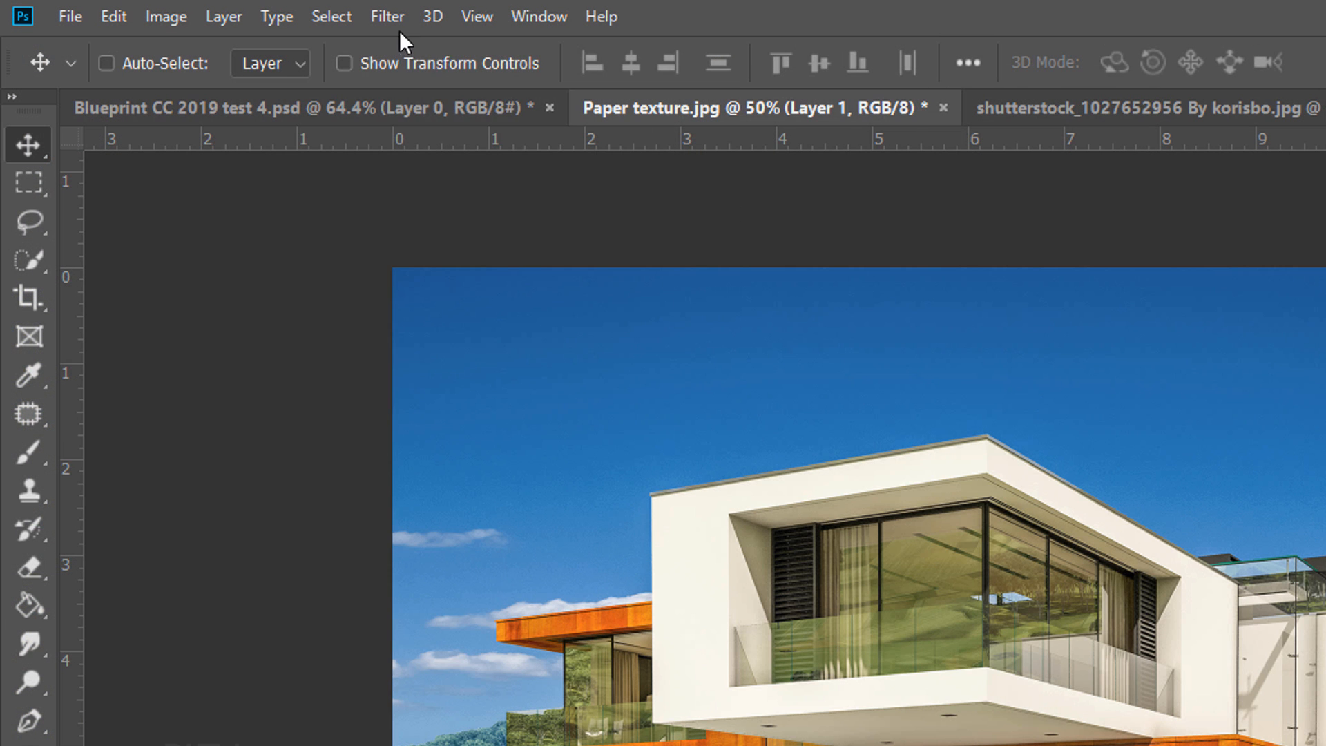
pyautogui.click(387, 16)
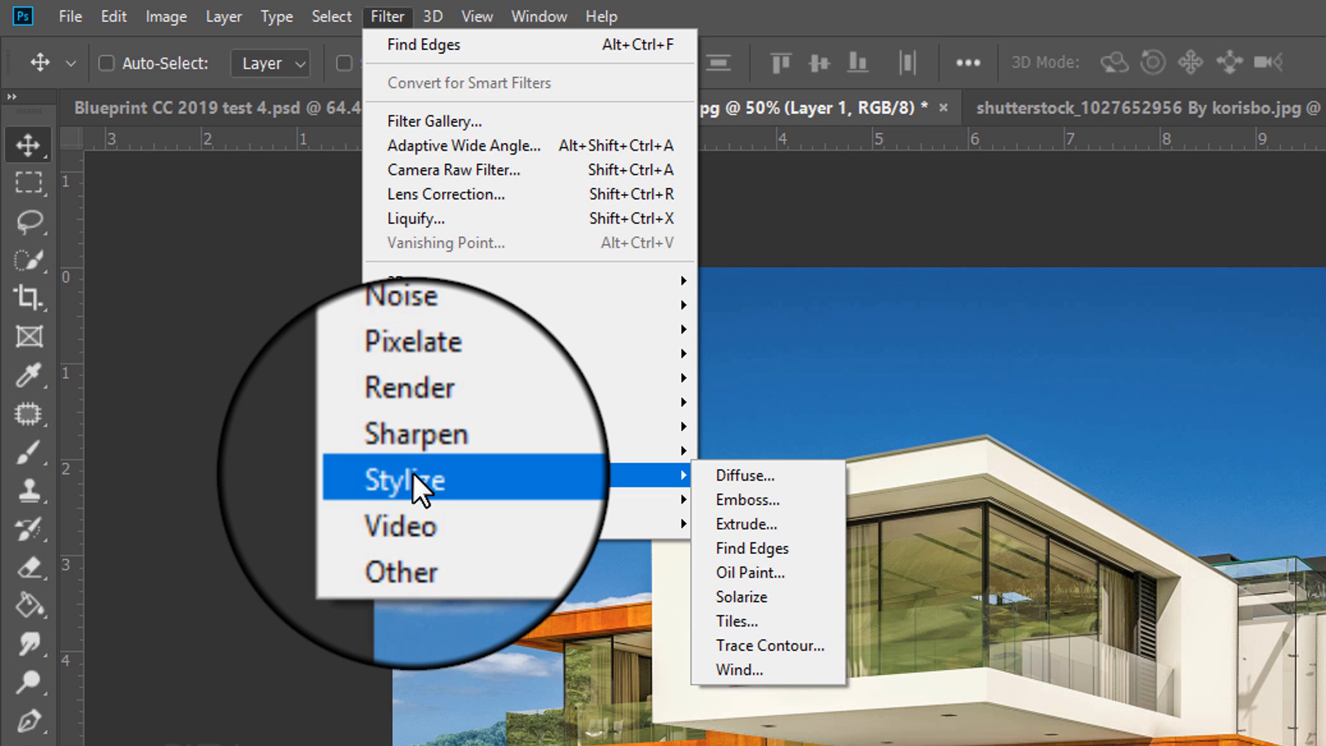
pyautogui.moveTo(759, 551)
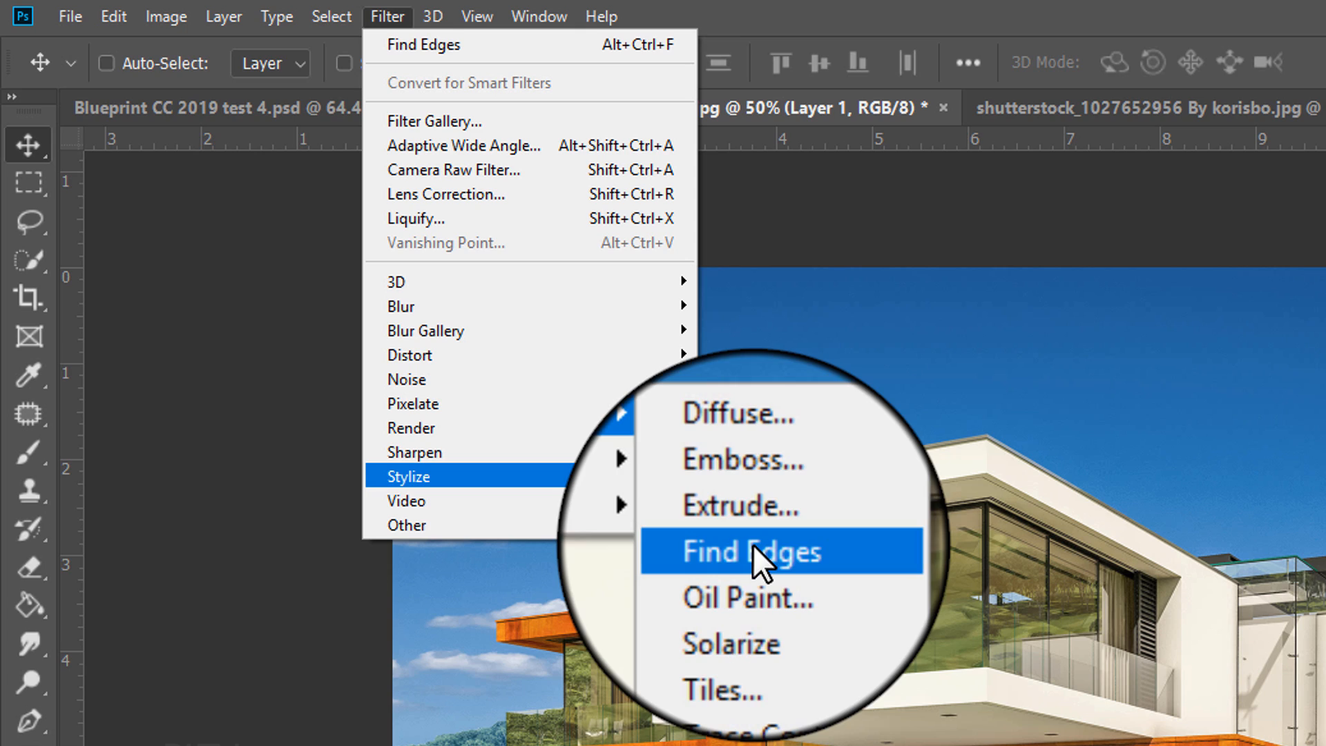
pyautogui.click(751, 551)
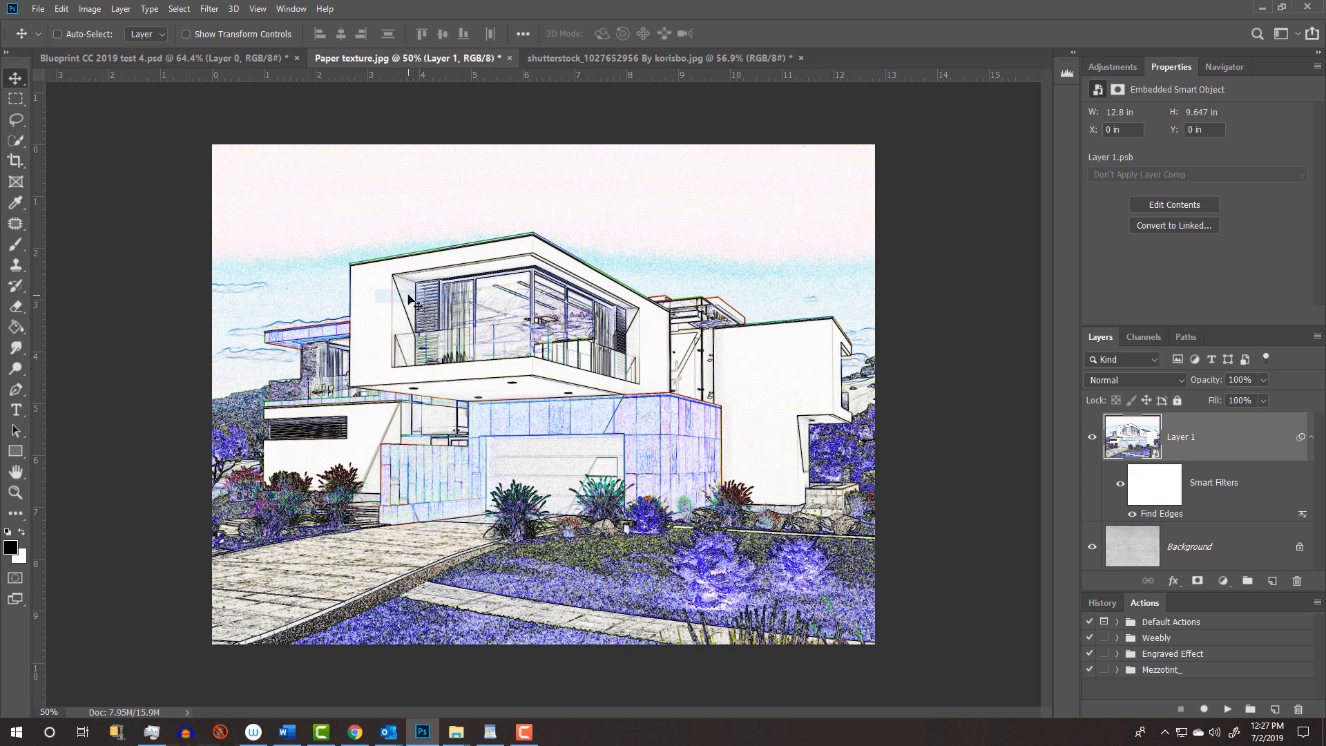
pyautogui.click(209, 8)
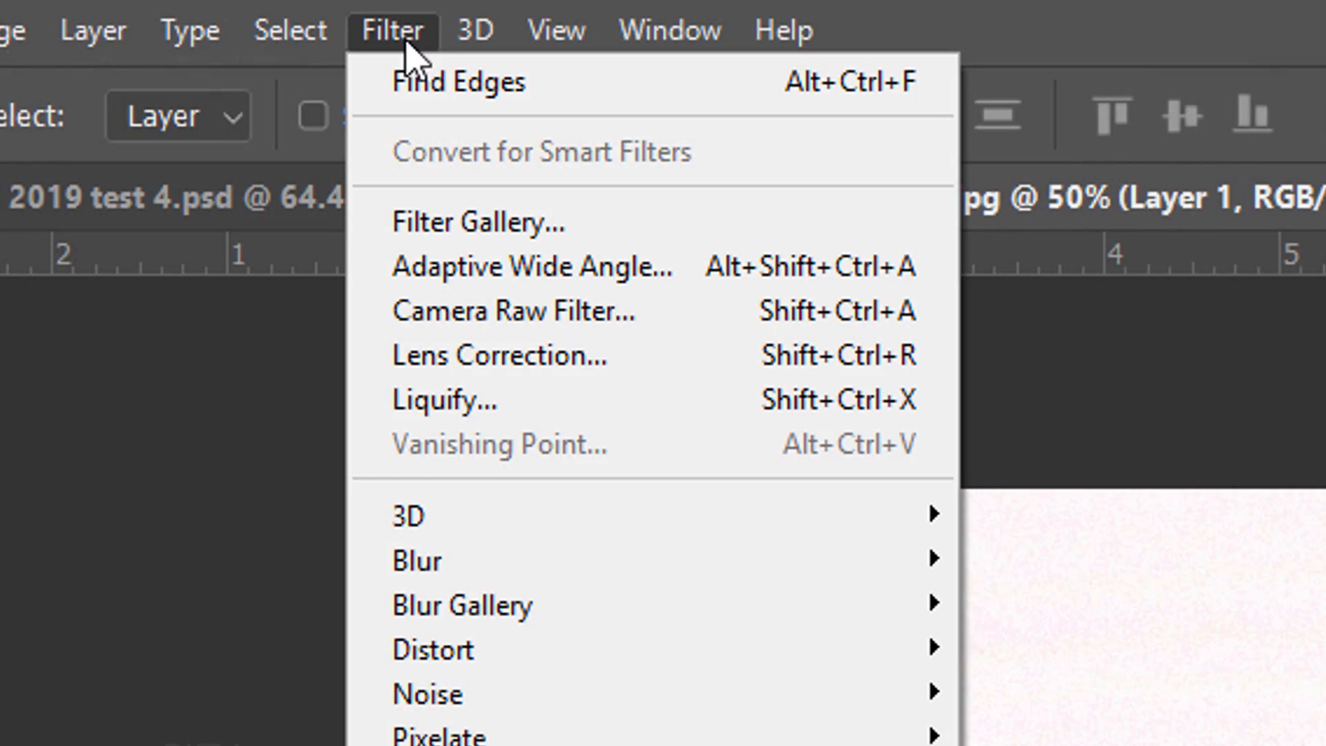
pyautogui.moveTo(515, 311)
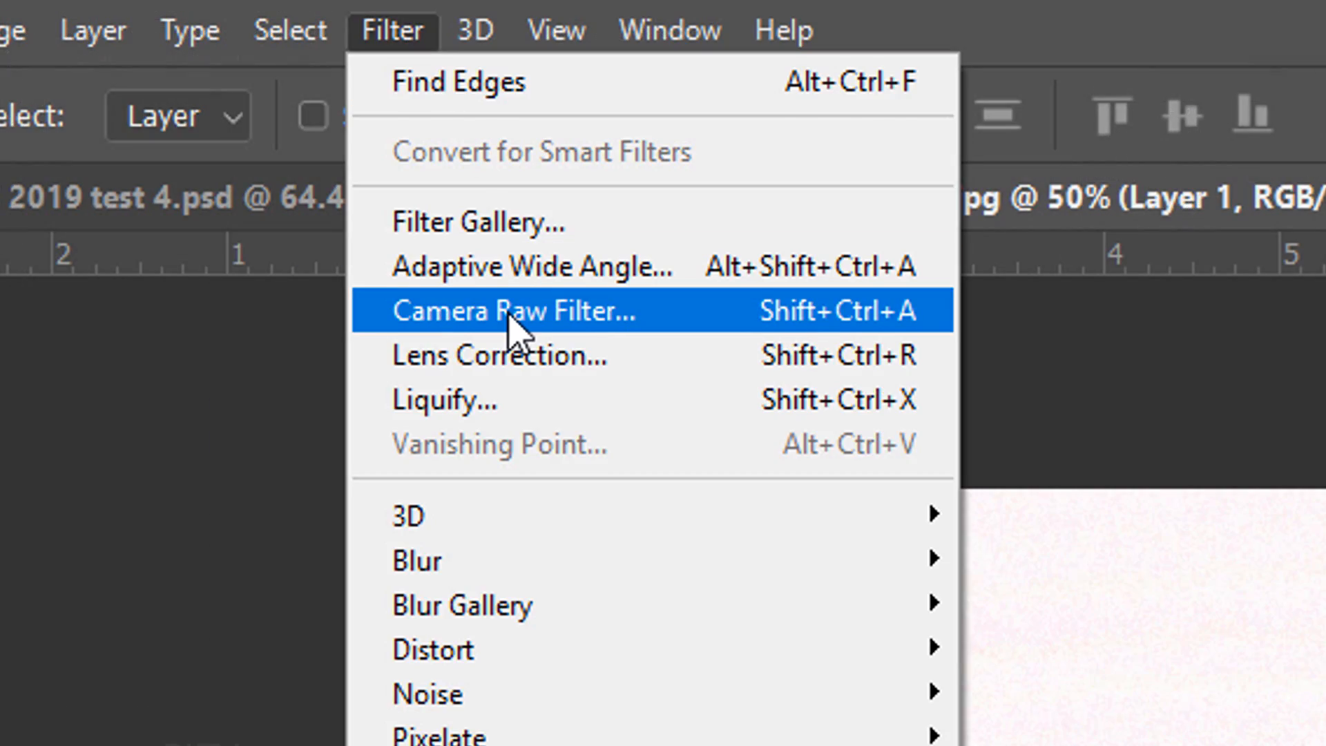
# Step: Run the Camera Raw filter on the sketch layer and show its Transform perspective settings
pyautogui.click(515, 311)
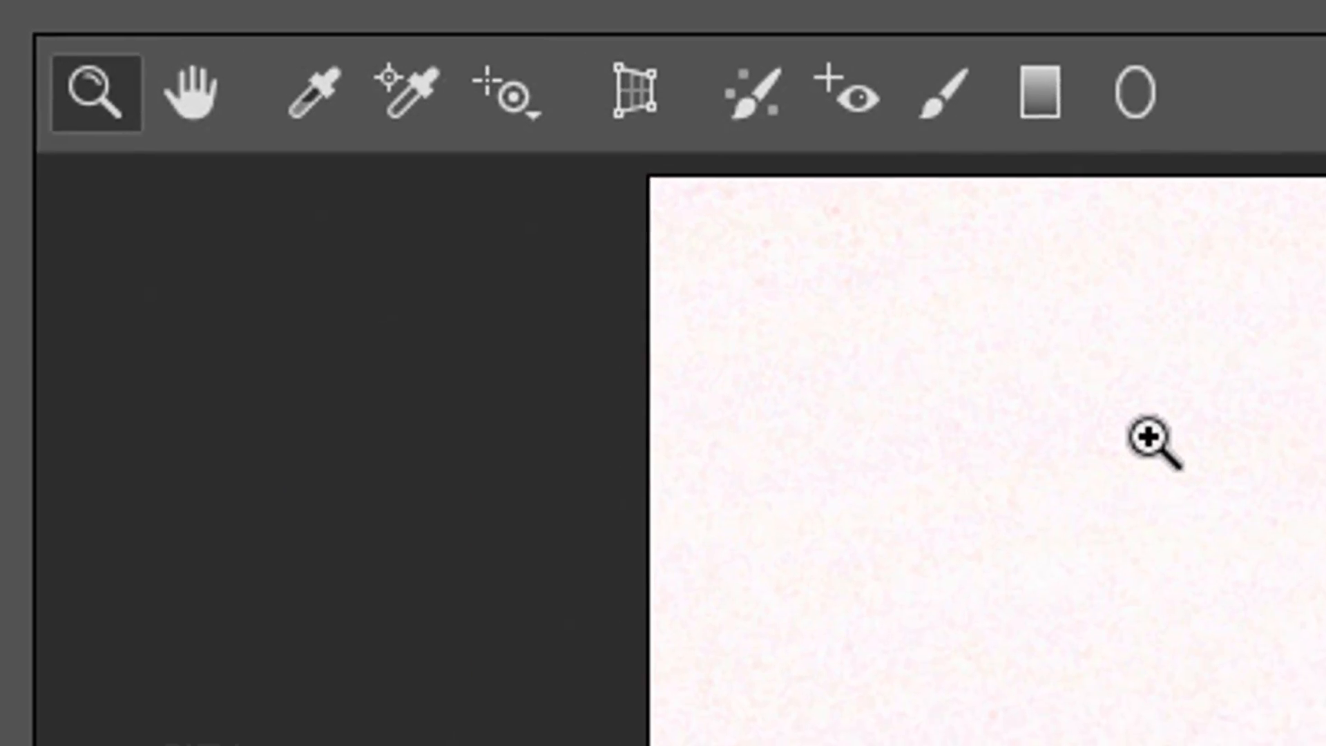
pyautogui.click(634, 92)
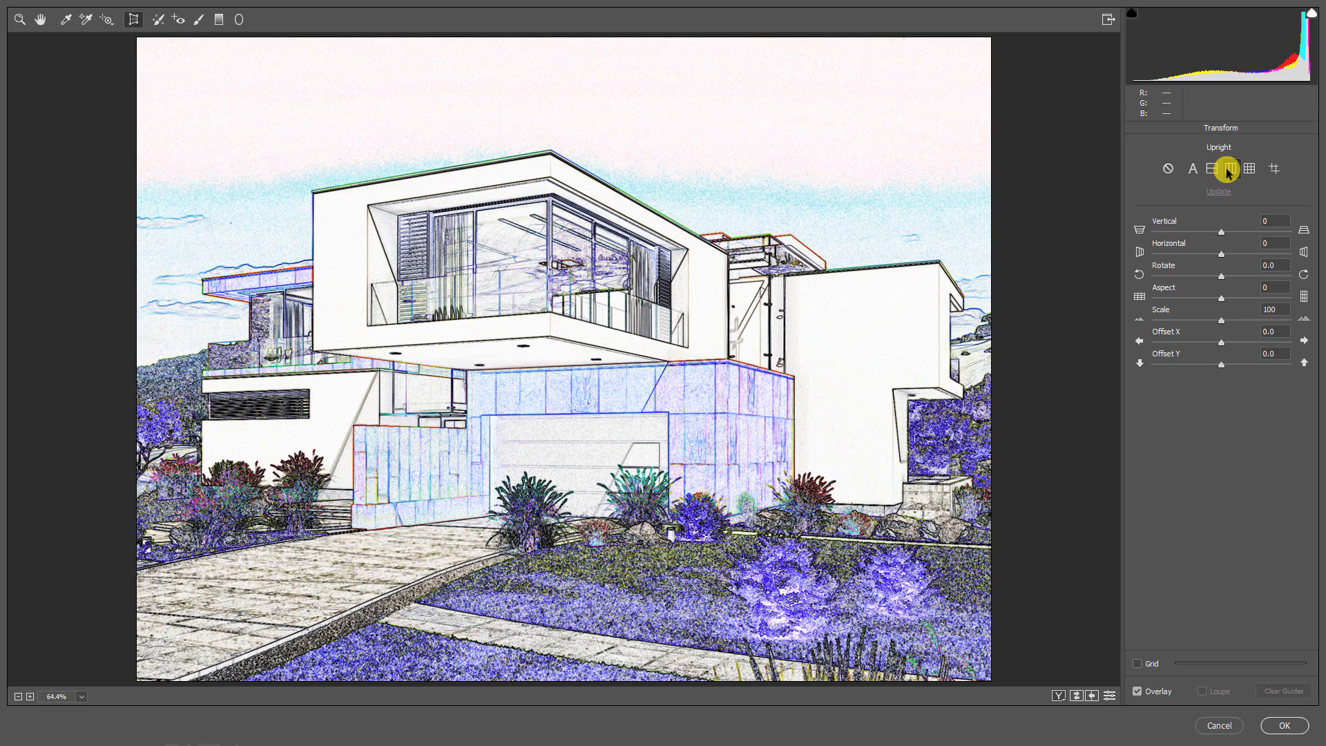
pyautogui.moveTo(1268, 687)
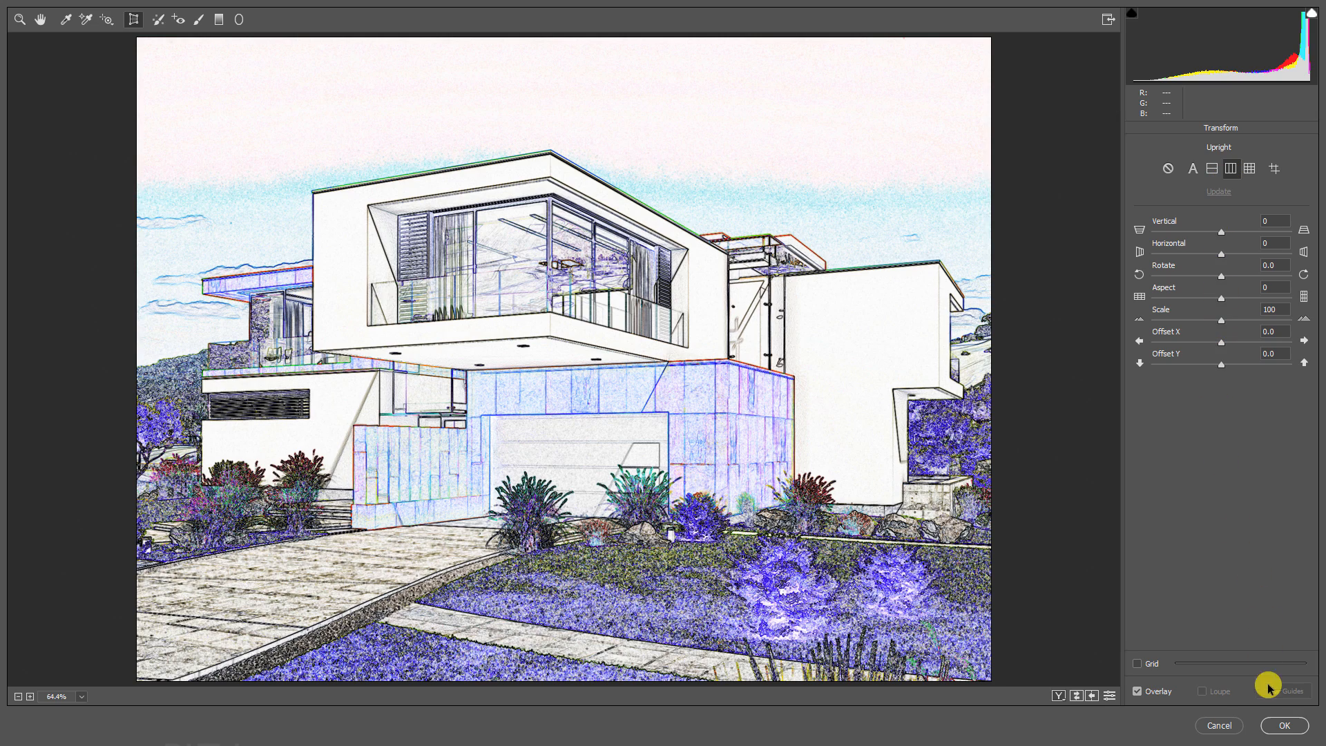
# Step: Accept the Camera Raw Filter so it sits with Find Edges in Layer 1's smart filters
pyautogui.click(1283, 725)
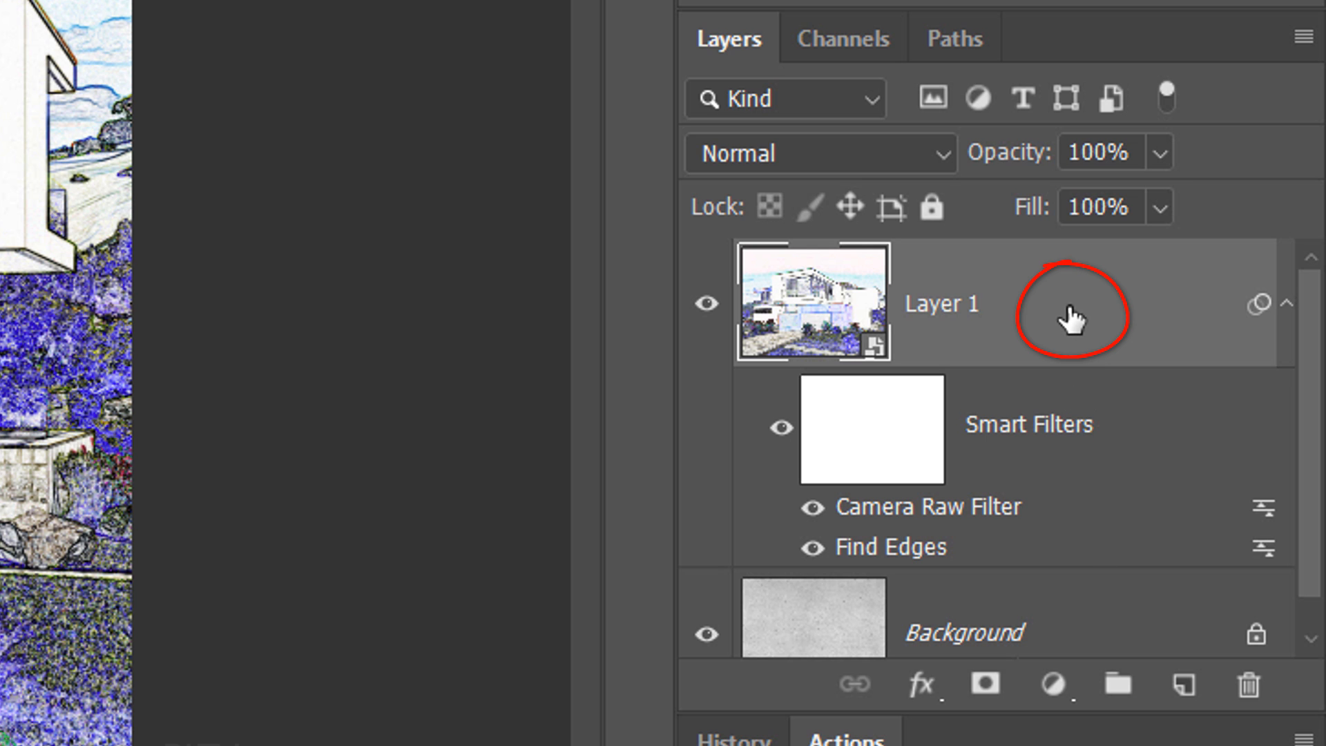
# Step: Give Layer 1 a black Inner Glow: 100% opacity, Edge source, 100% choke, 51 px size
pyautogui.doubleClick(941, 303)
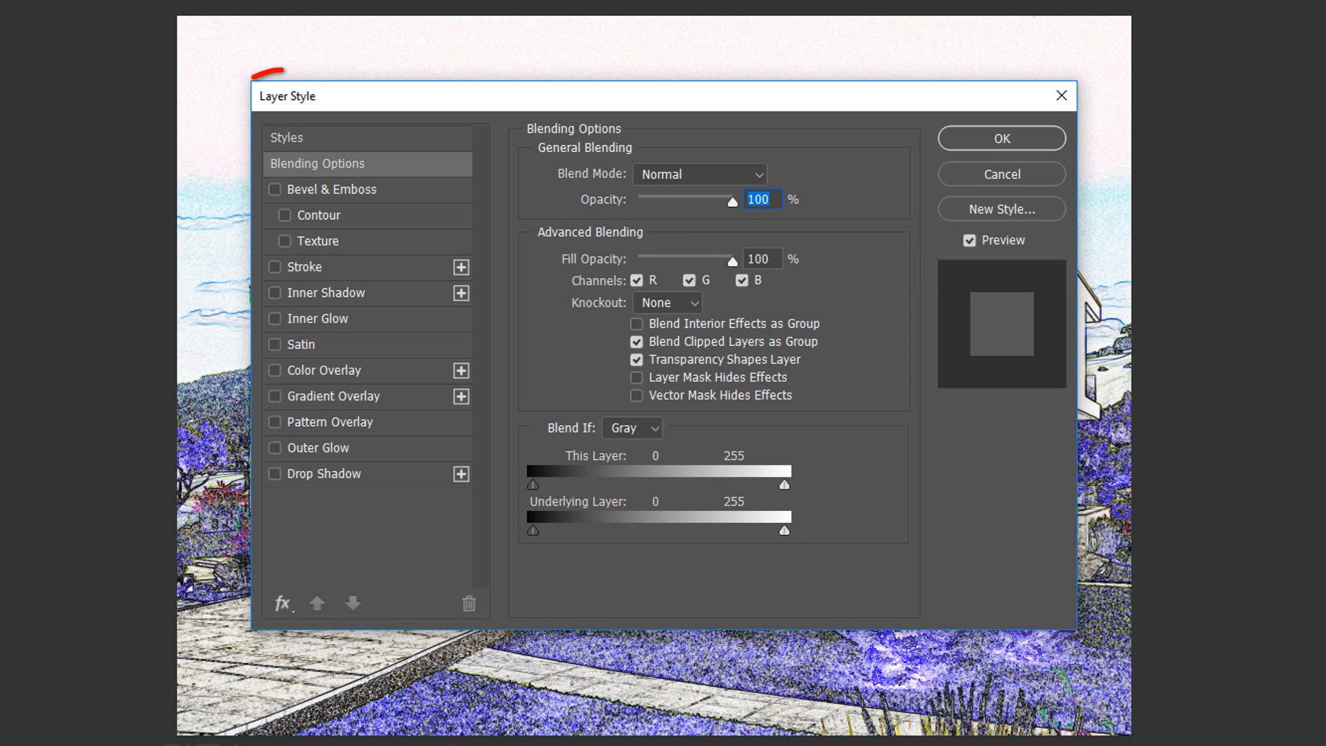
pyautogui.moveTo(486, 345)
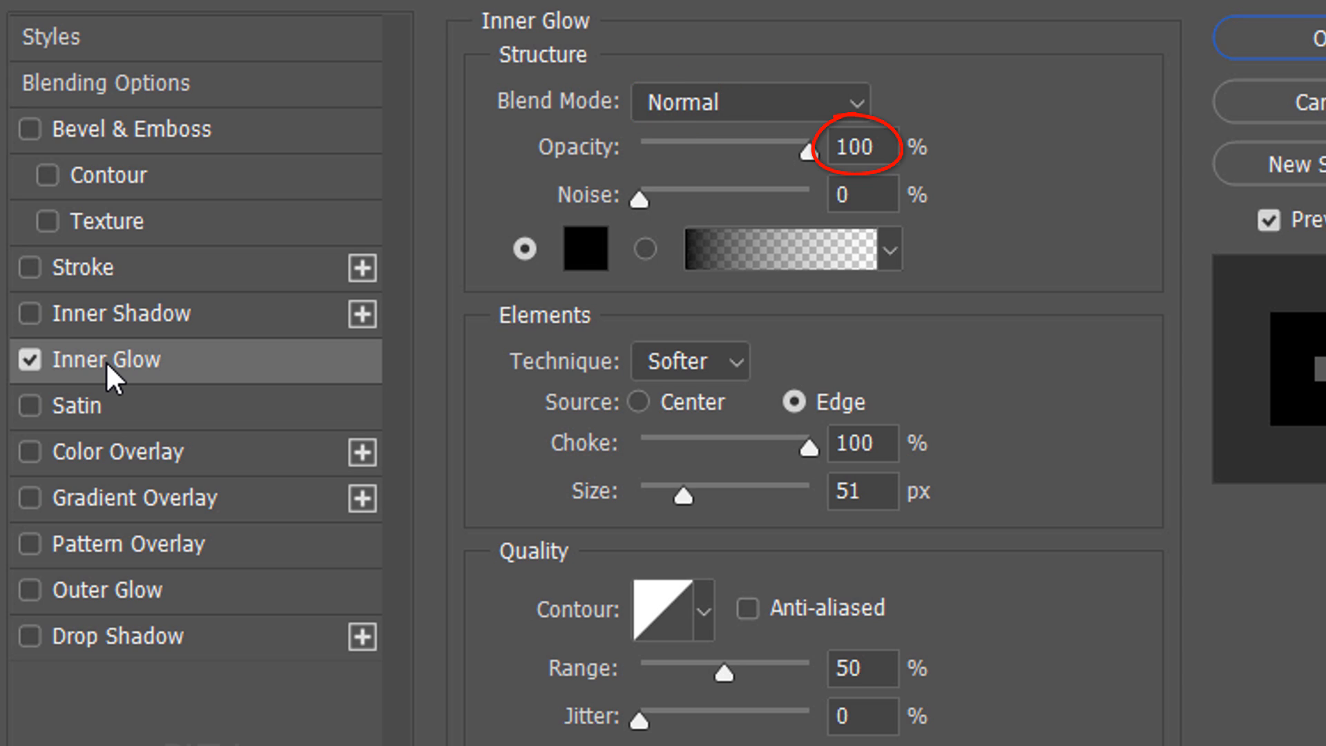
pyautogui.click(583, 250)
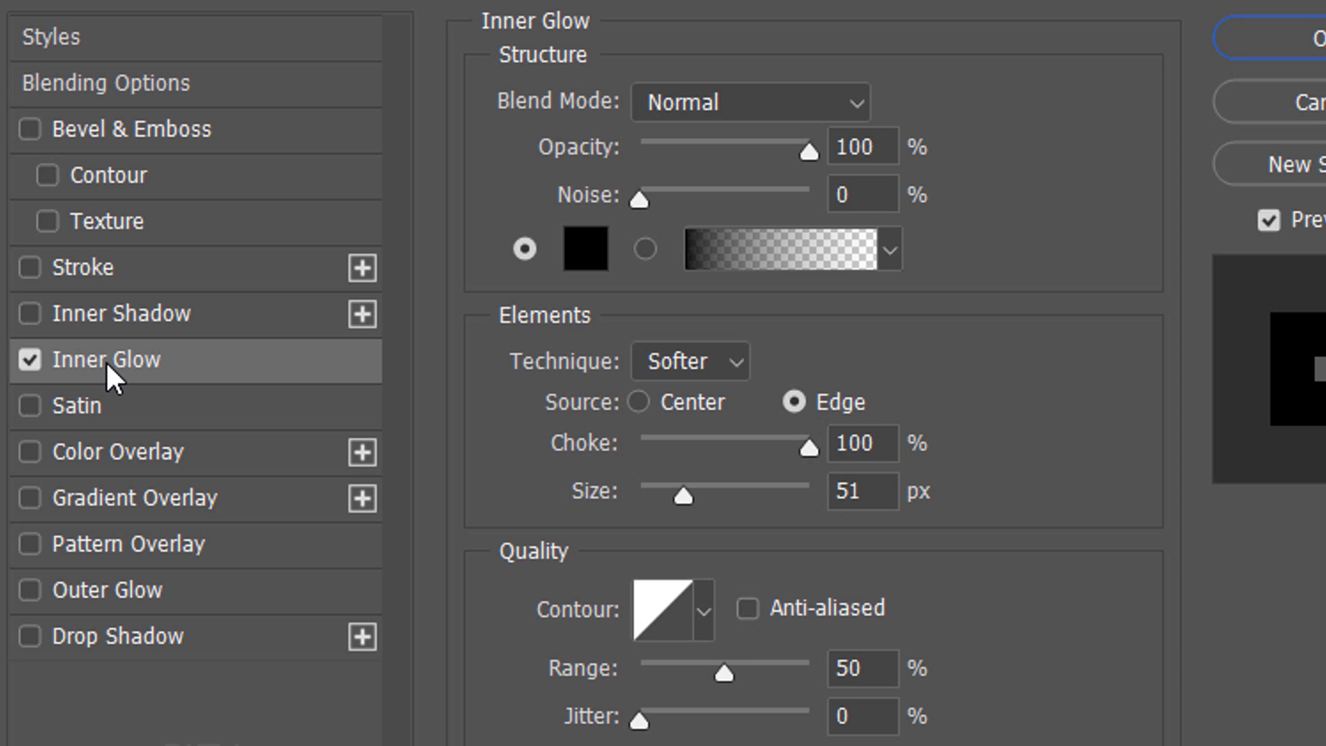
pyautogui.click(664, 609)
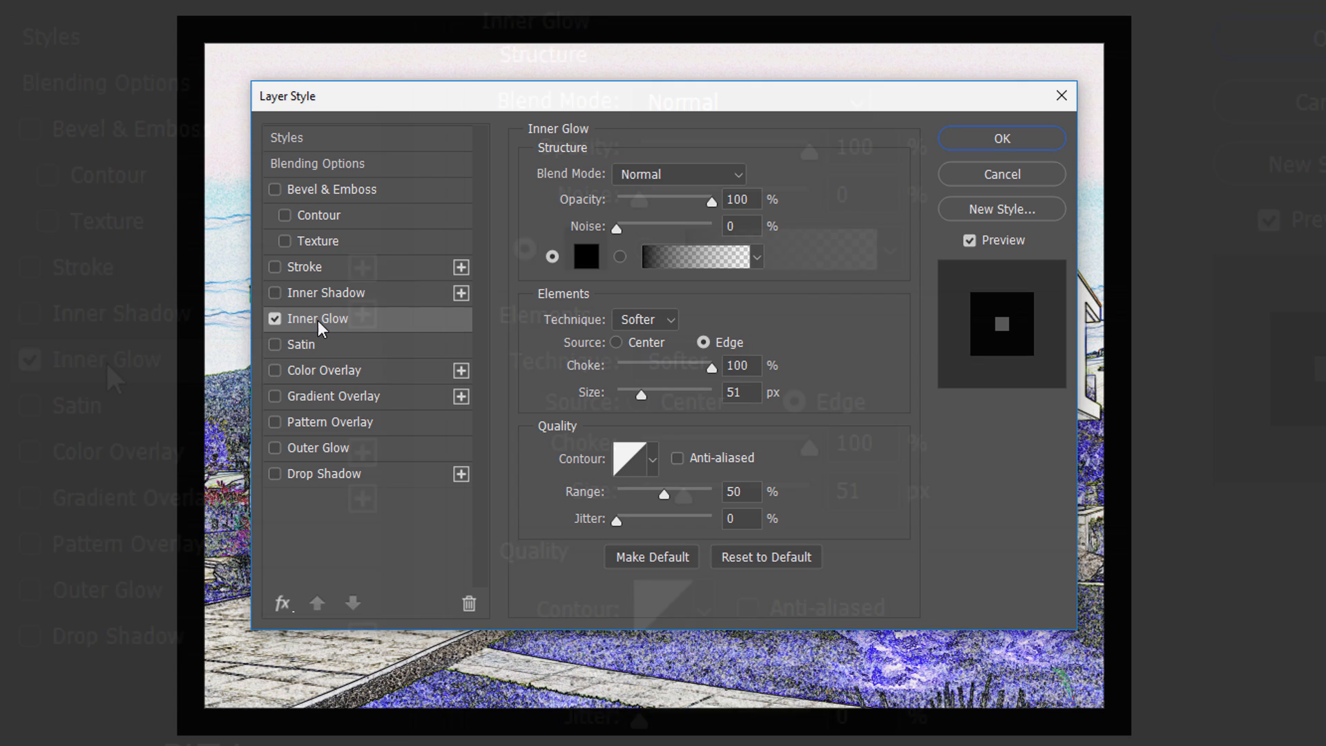
# Step: Add a 50 px inside Stroke to Layer 1 and confirm both layer effects
pyautogui.click(273, 267)
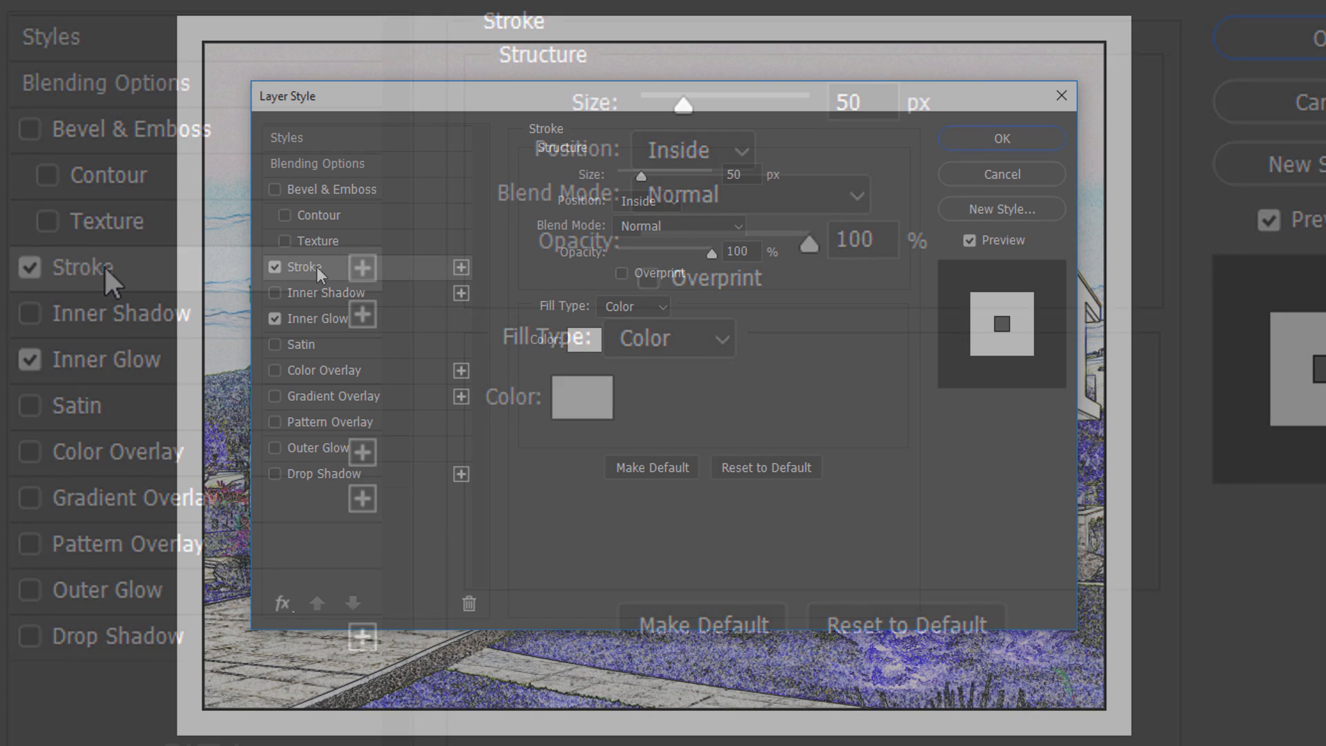
pyautogui.click(1001, 138)
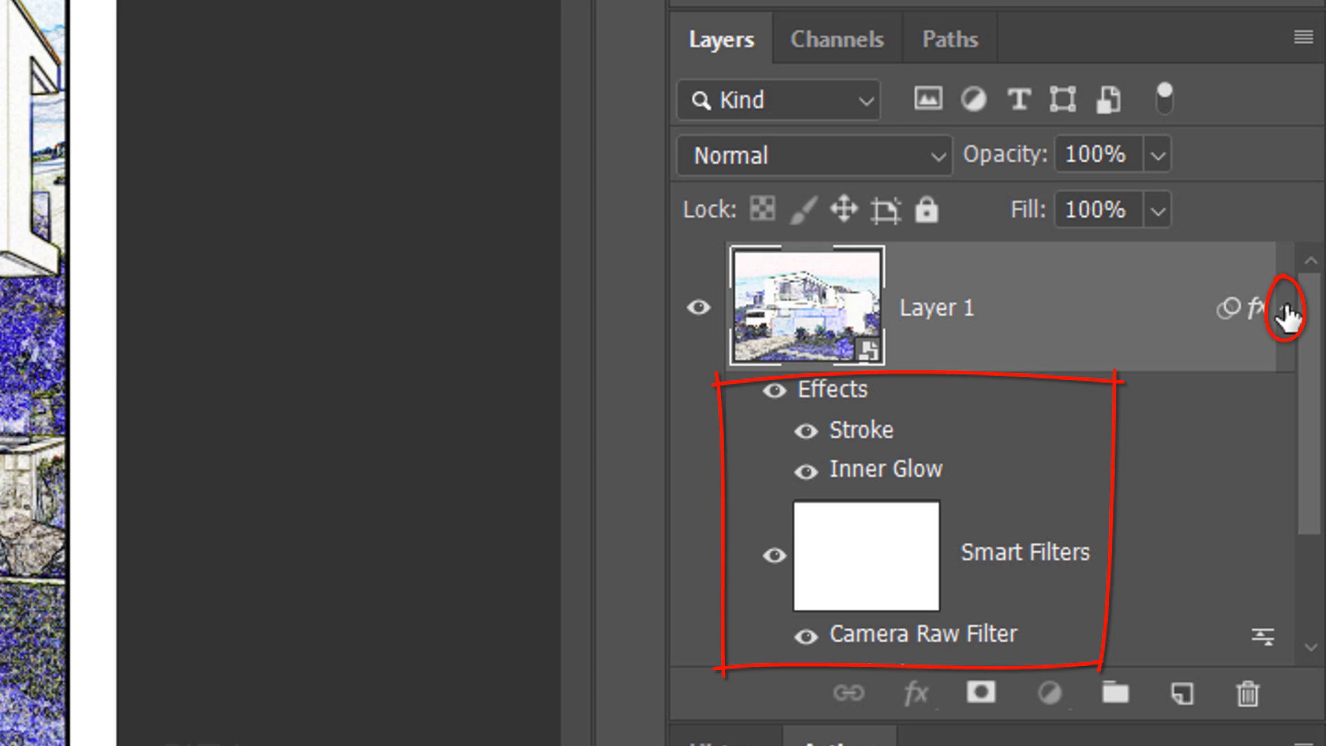
# Step: Collapse Layer 1's effects and add a Black & White adjustment layer above it
pyautogui.click(1281, 306)
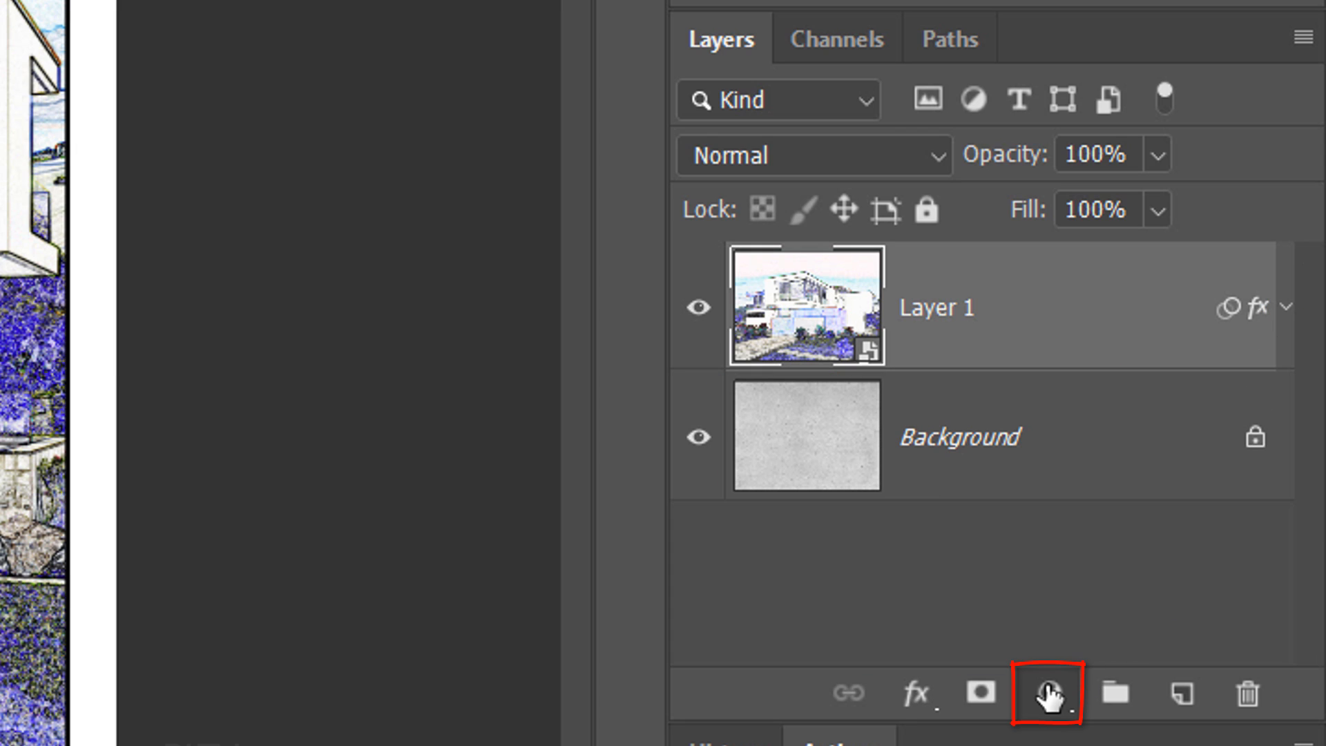
pyautogui.click(1046, 693)
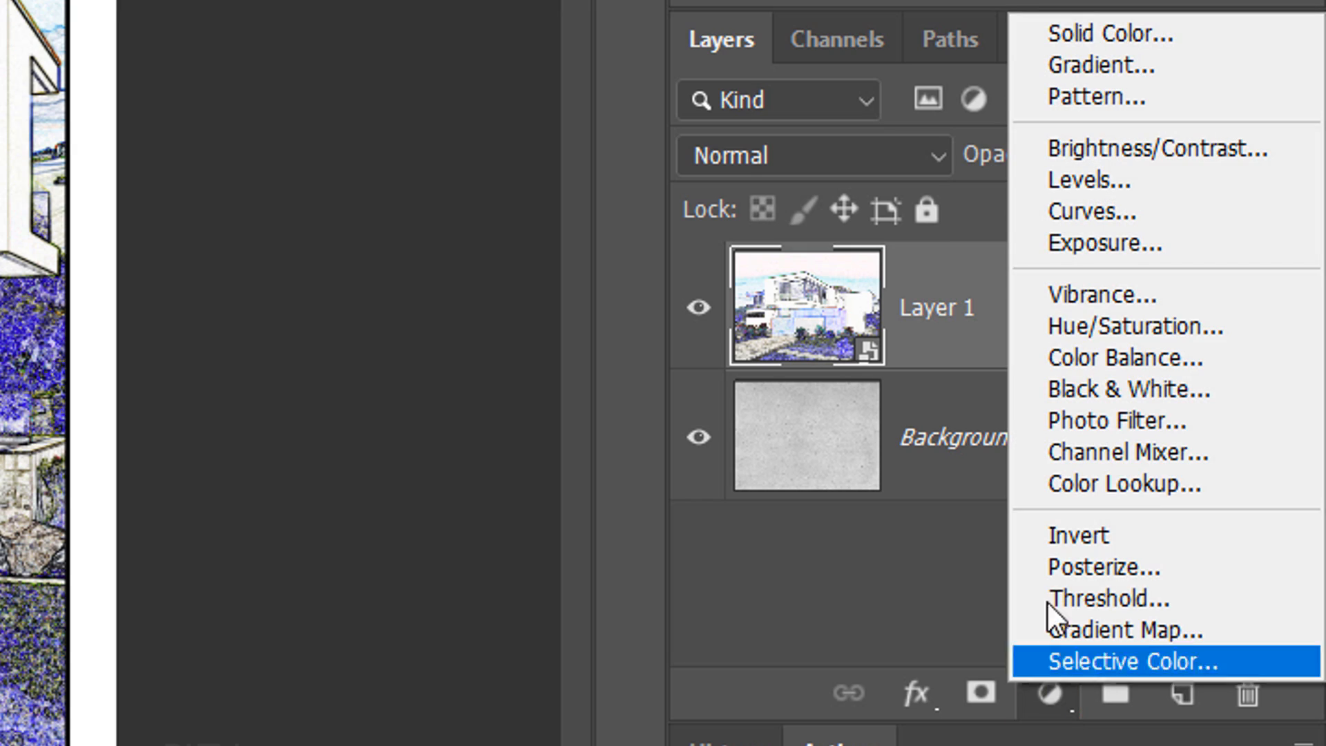
pyautogui.click(1125, 389)
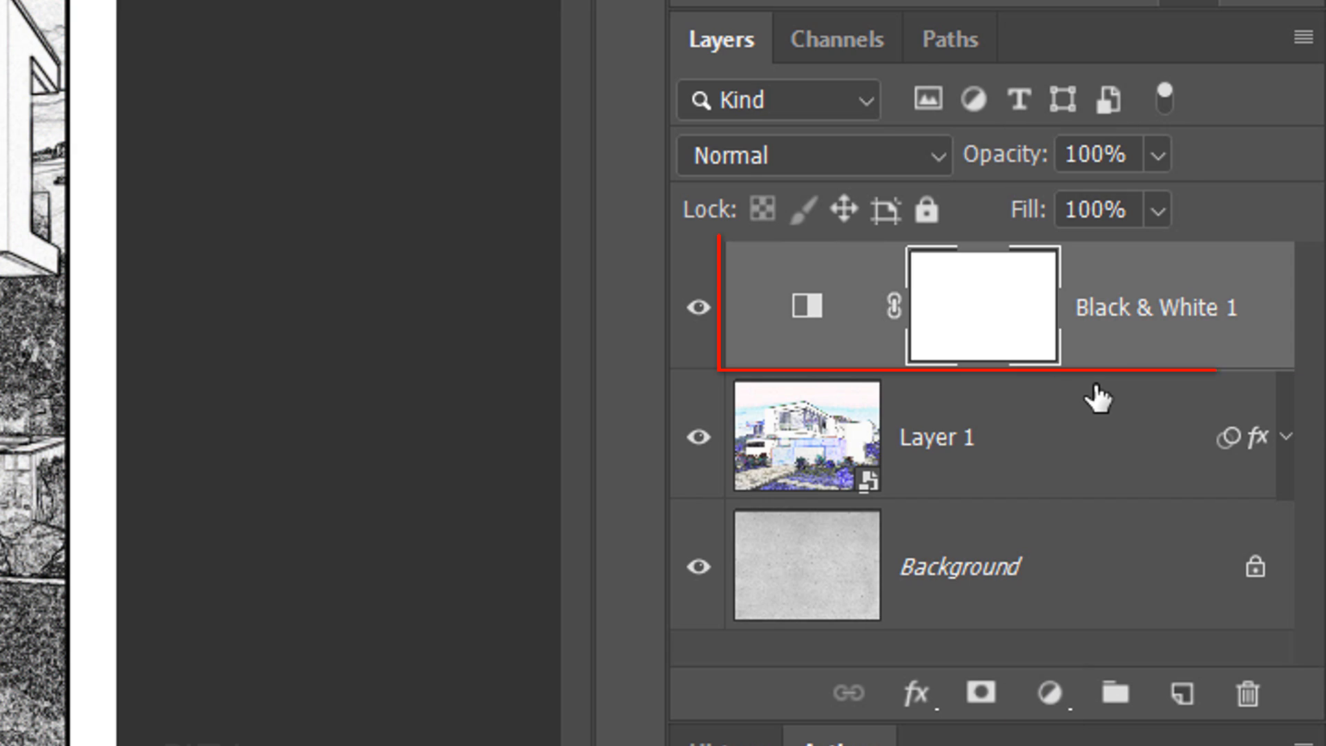
pyautogui.moveTo(1255, 566)
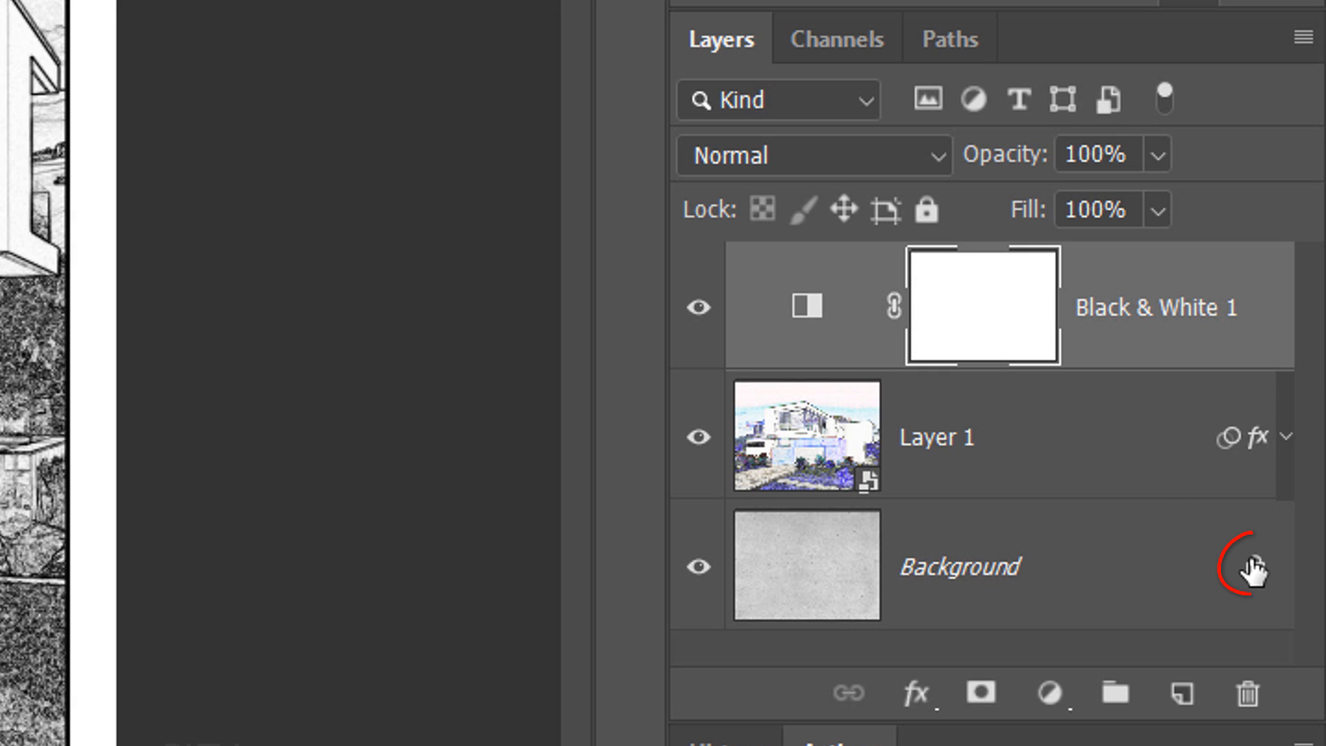
# Step: Unlock the paper texture into Layer 0 and blend it with Linear Burn
pyautogui.doubleClick(952, 566)
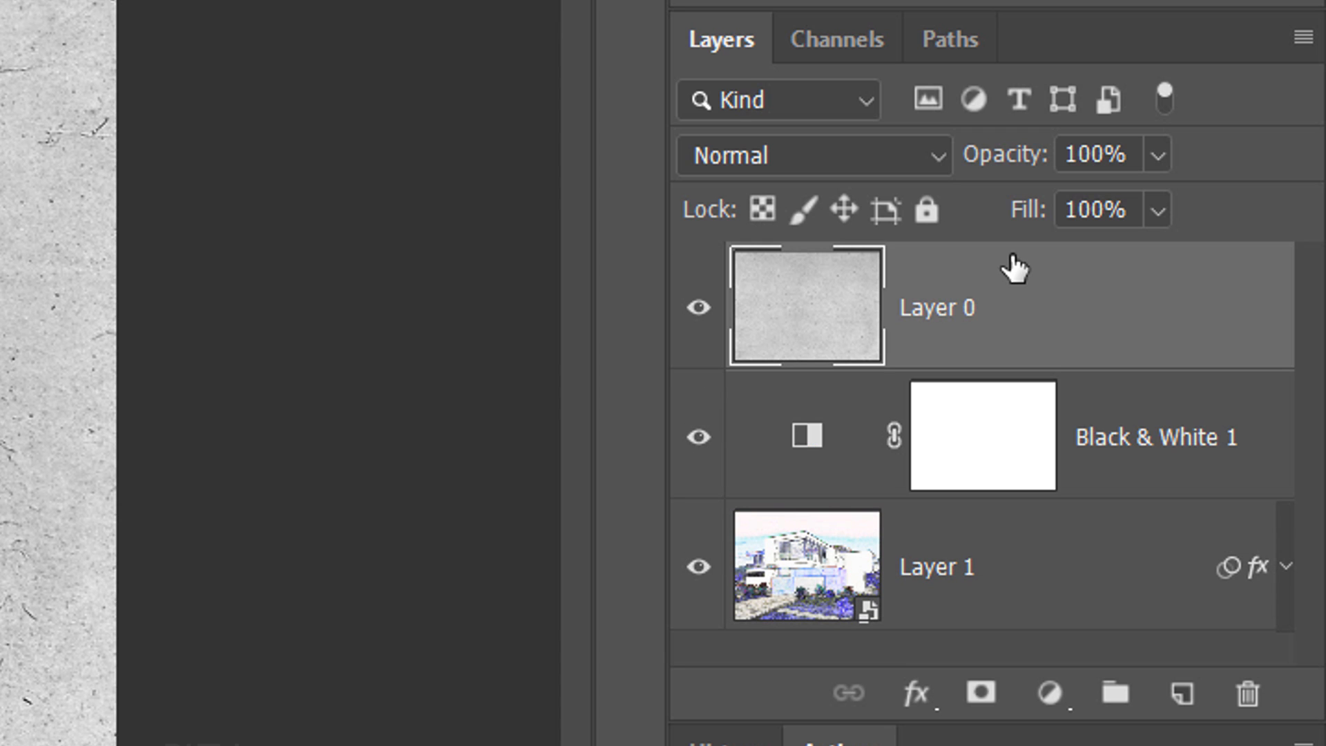
pyautogui.click(808, 155)
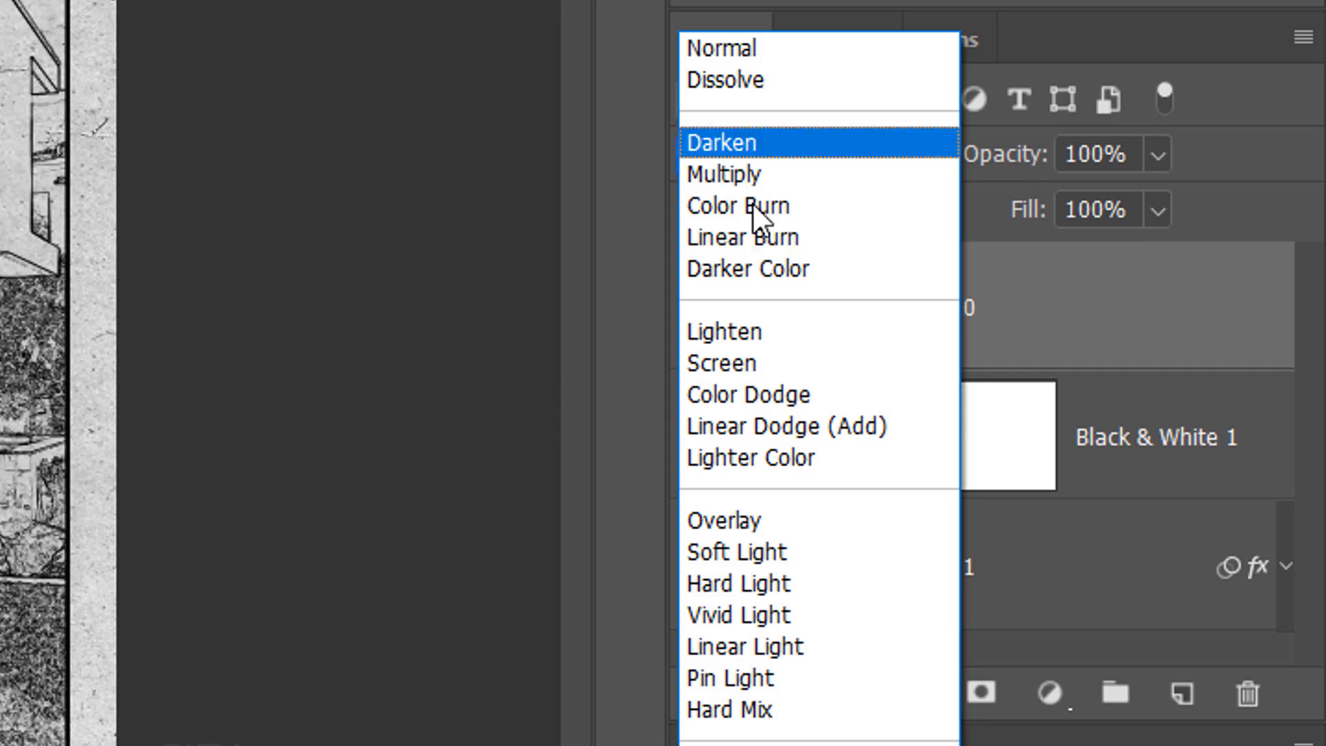
pyautogui.click(741, 237)
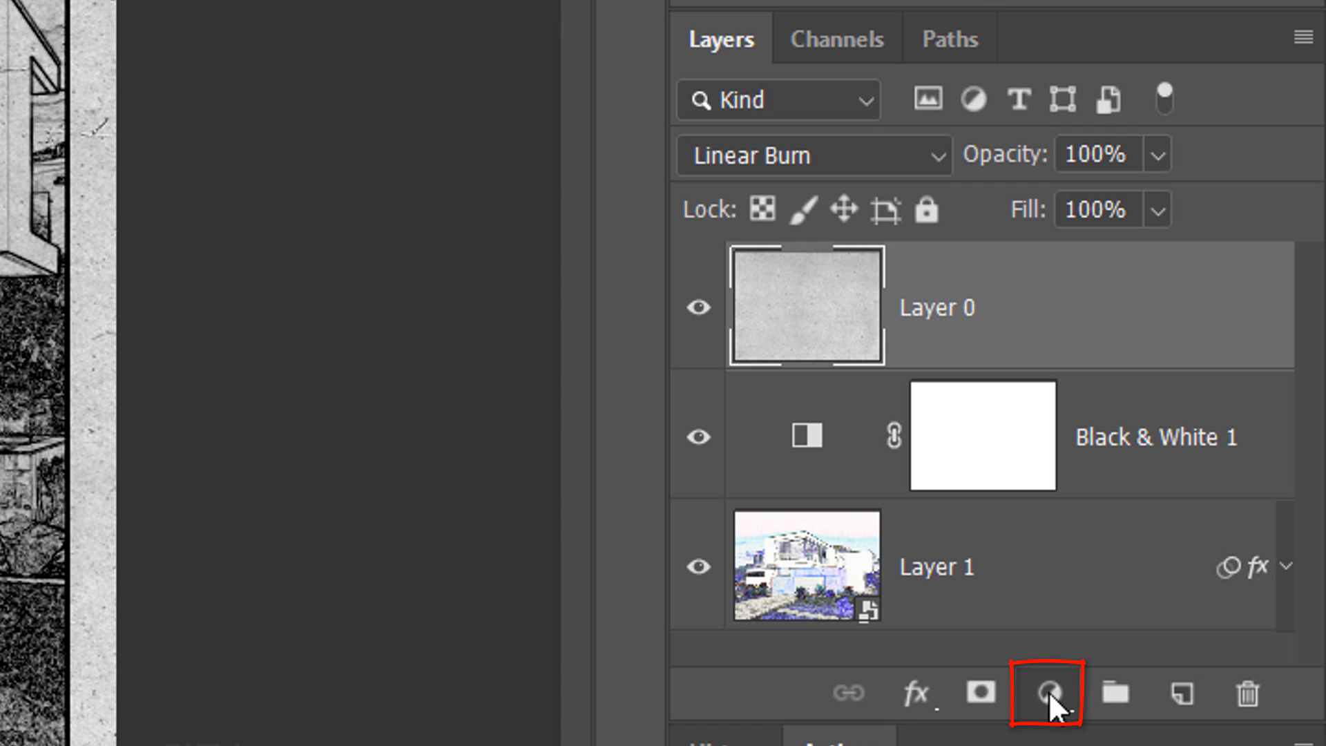
# Step: Add a Levels 1 adjustment layer above the paper texture and view its settings
pyautogui.click(1046, 693)
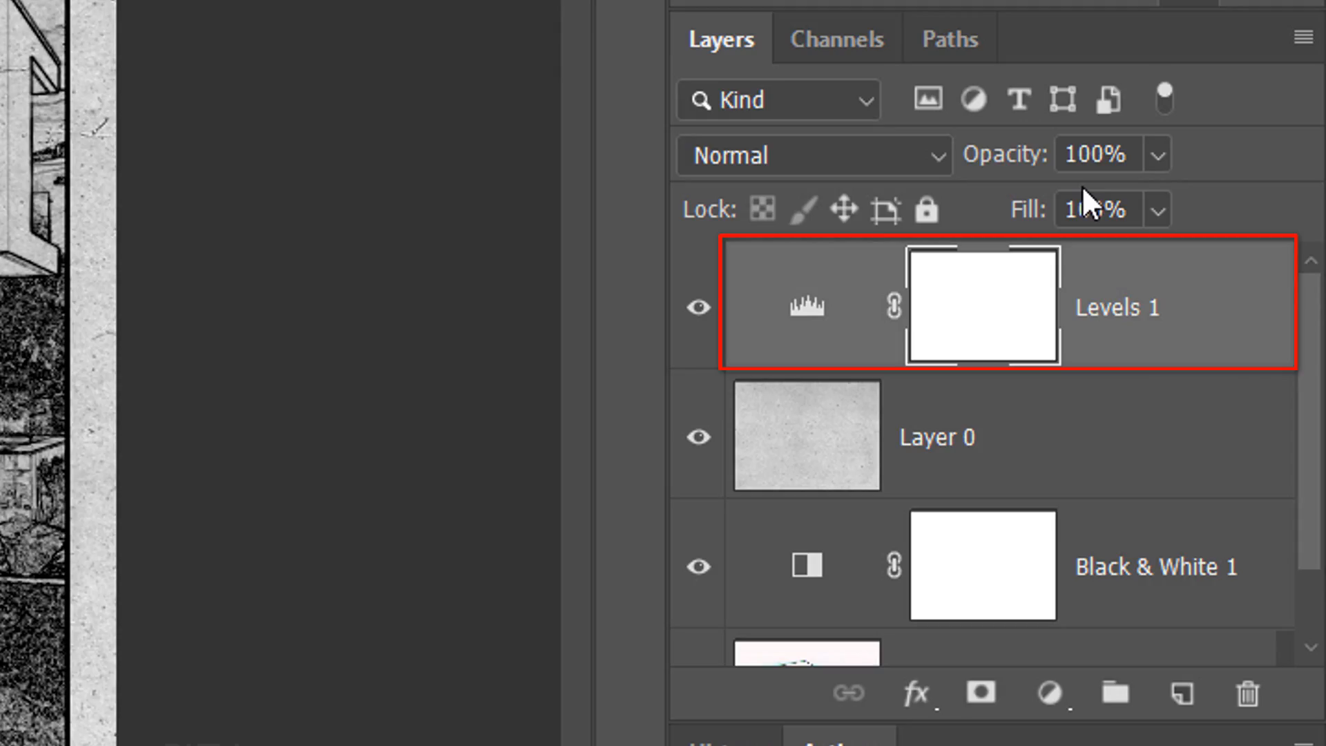
pyautogui.doubleClick(803, 305)
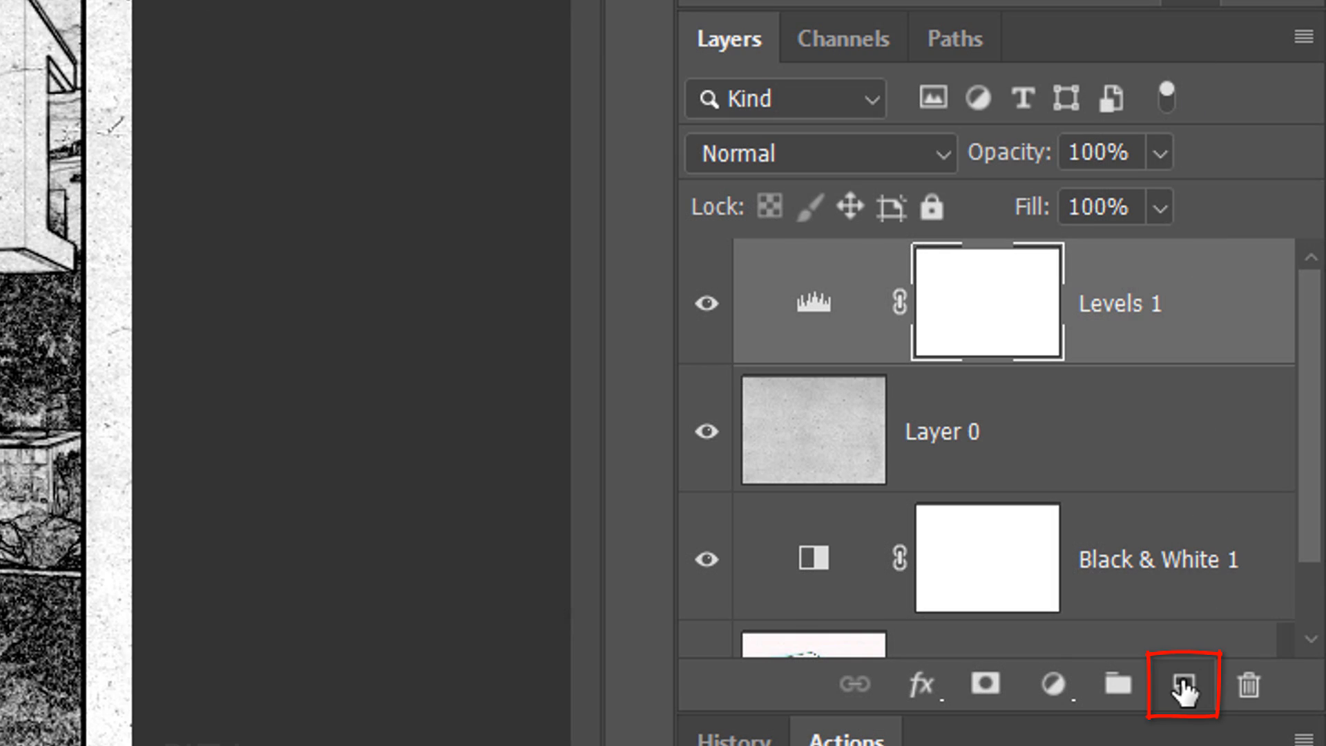
# Step: Add an empty Layer 2 on top and set the foreground colour to blue 0036A5
pyautogui.click(1182, 683)
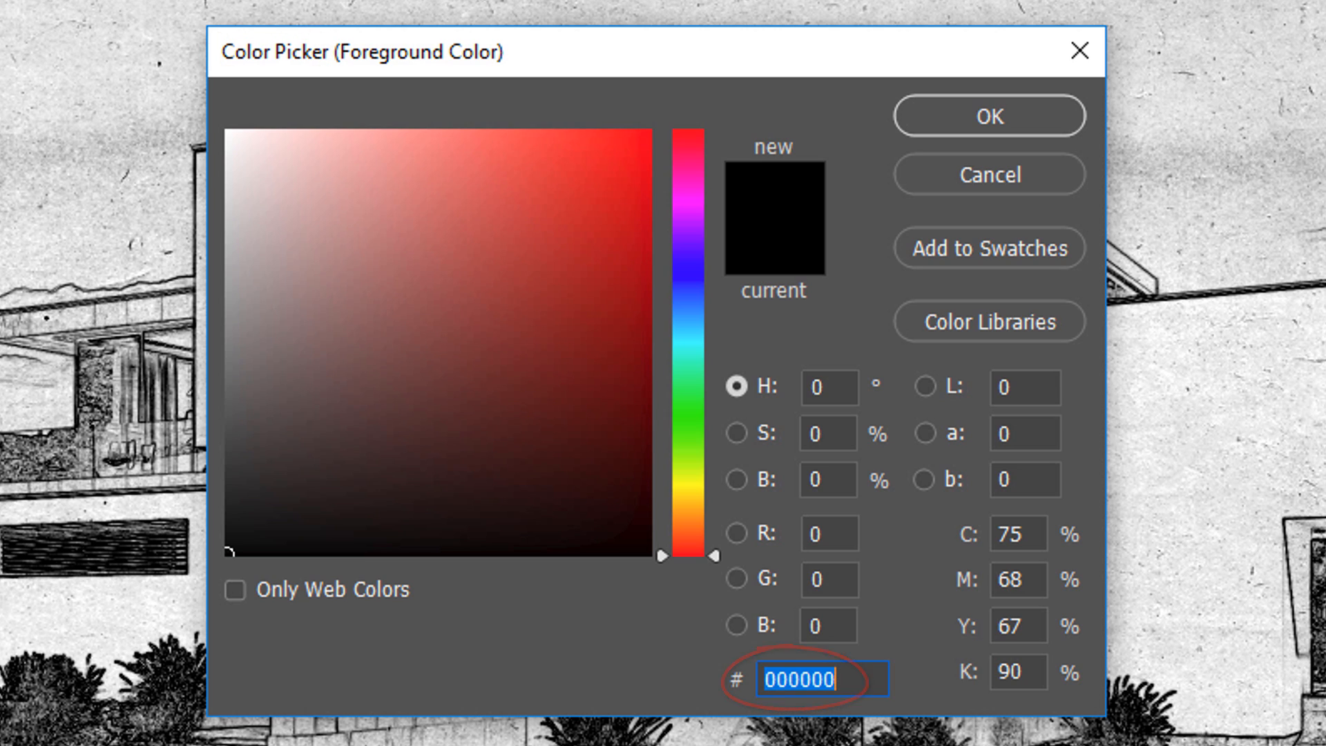
pyautogui.write('00')
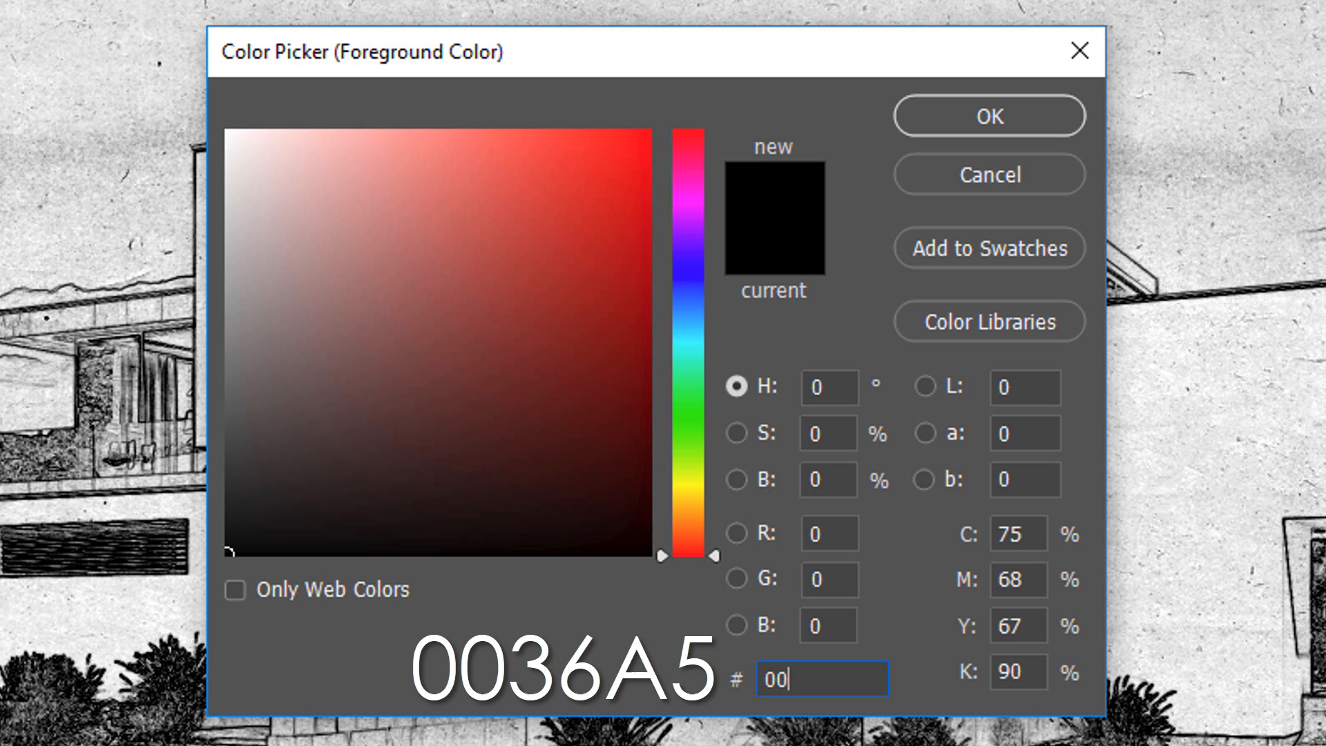
pyautogui.write('36A5')
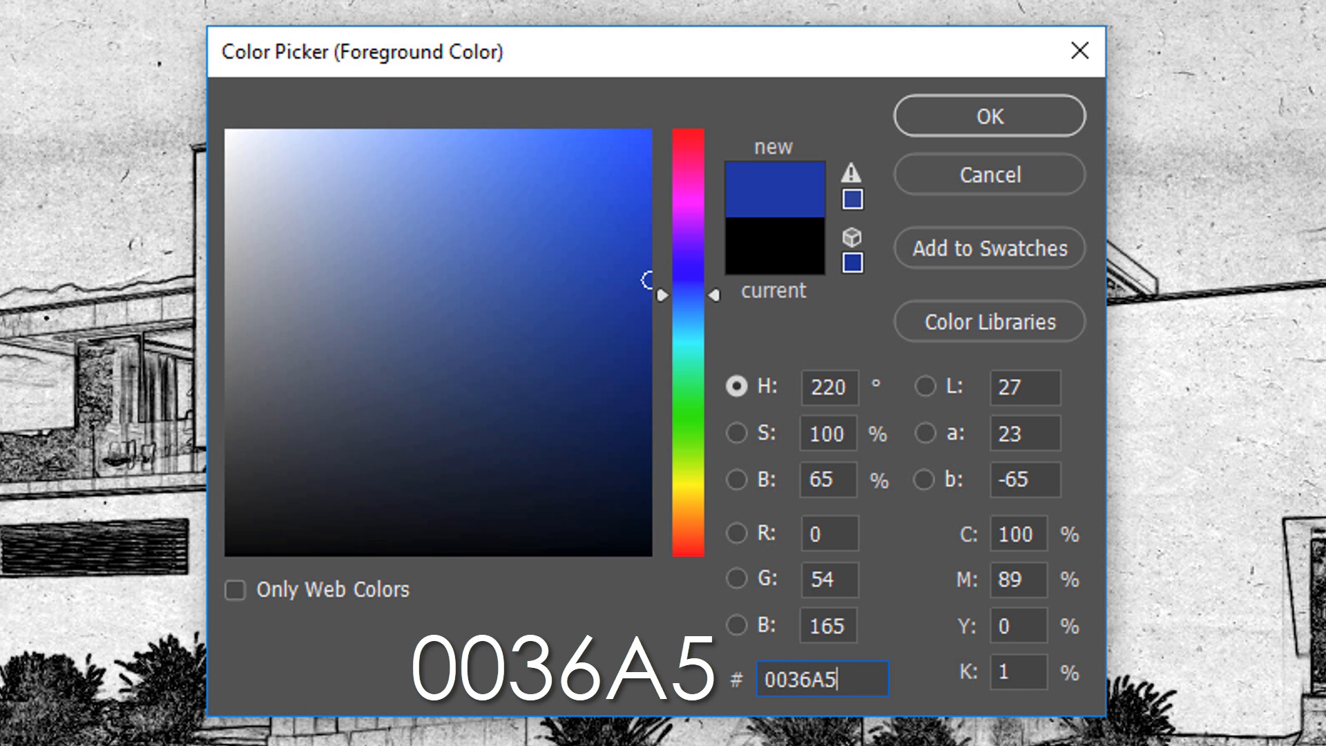
pyautogui.click(987, 116)
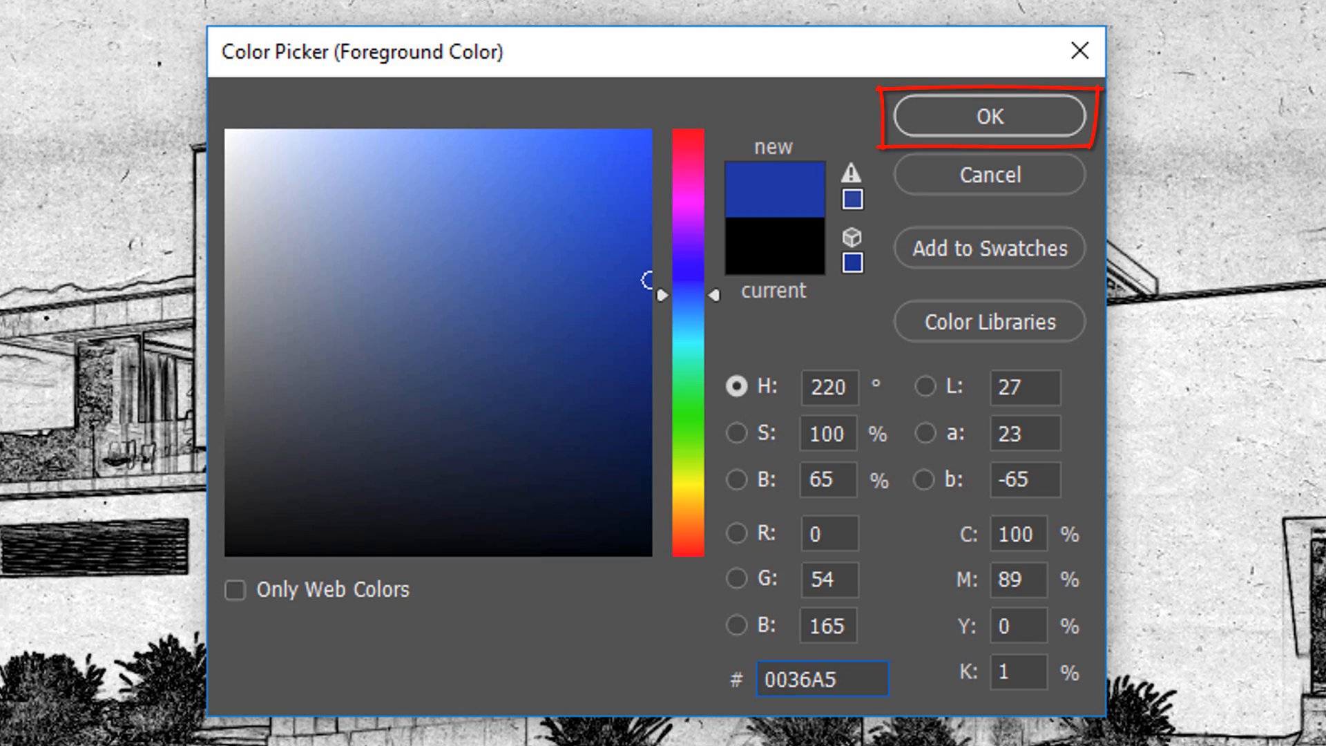
pyautogui.click(986, 116)
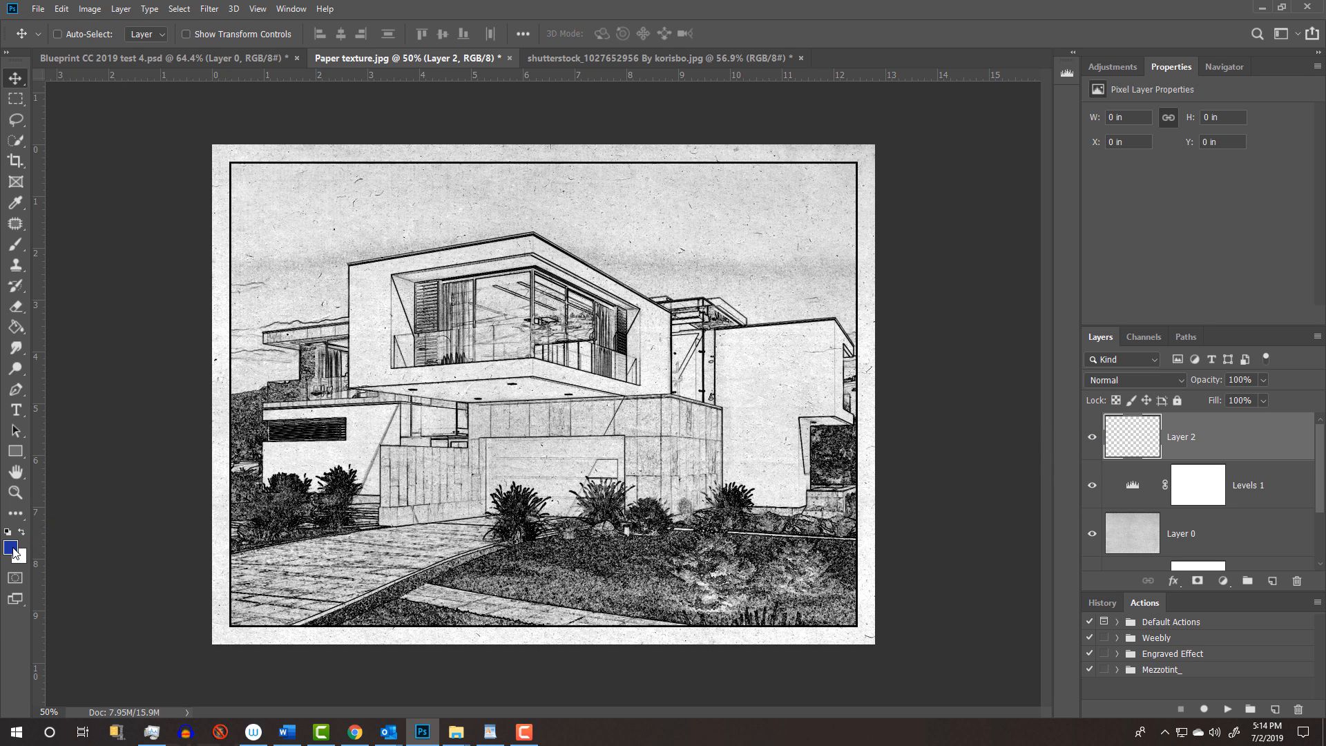
# Step: Fill Layer 2 with blue 0036A5 and blend it in Screen mode for a blueprint look
pyautogui.press('alt+delete')
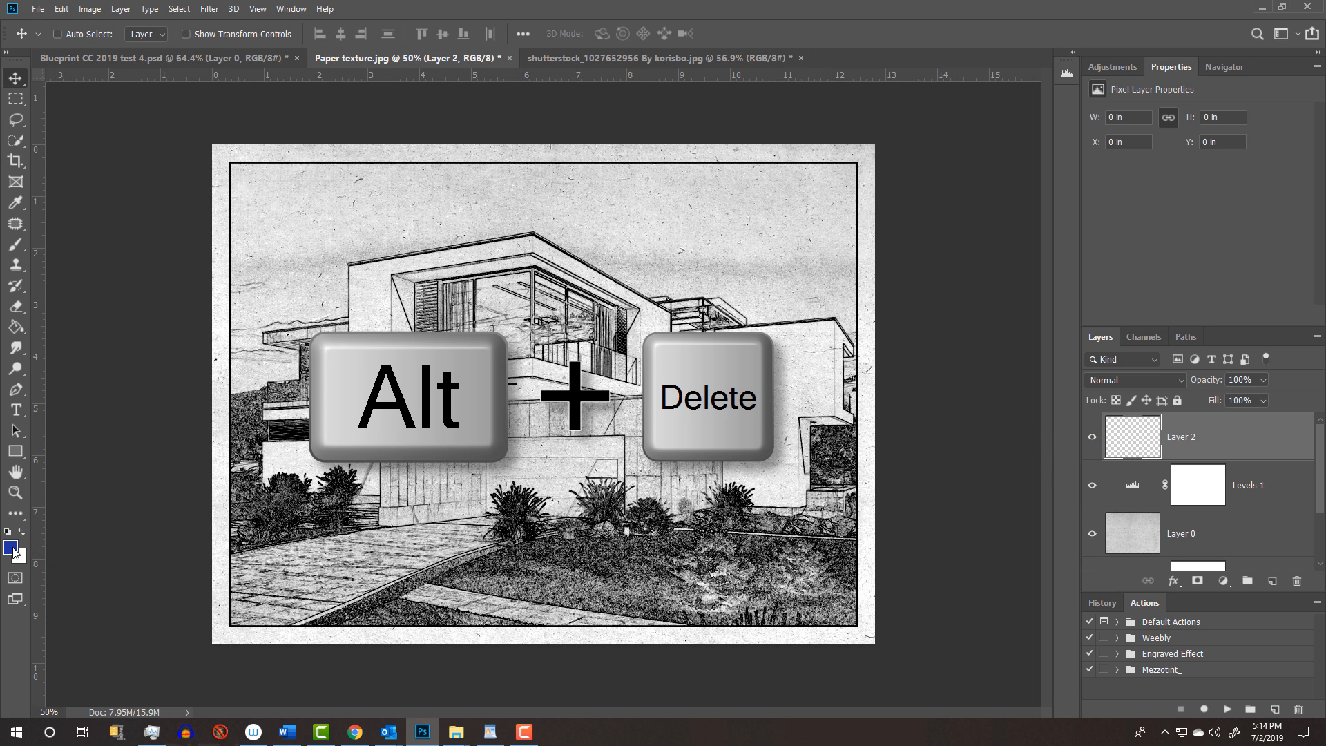
pyautogui.press('alt+Delete')
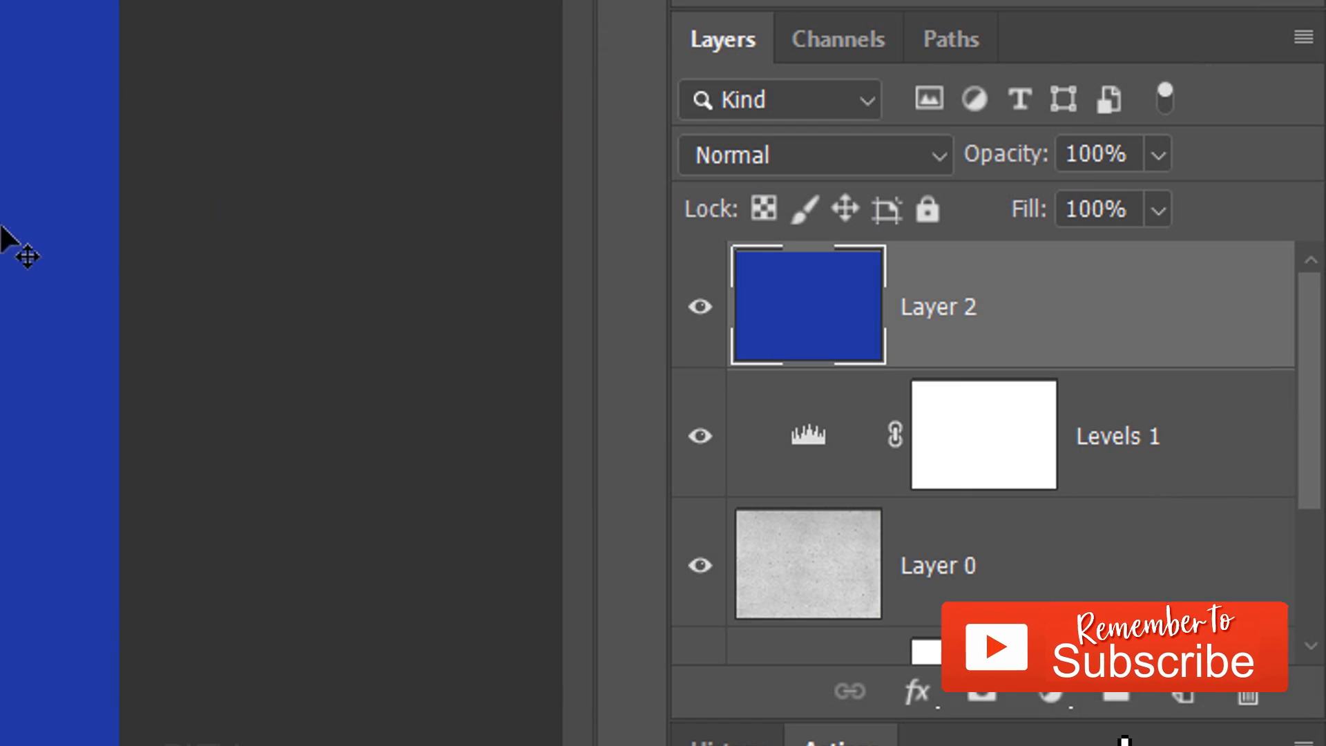
pyautogui.click(812, 154)
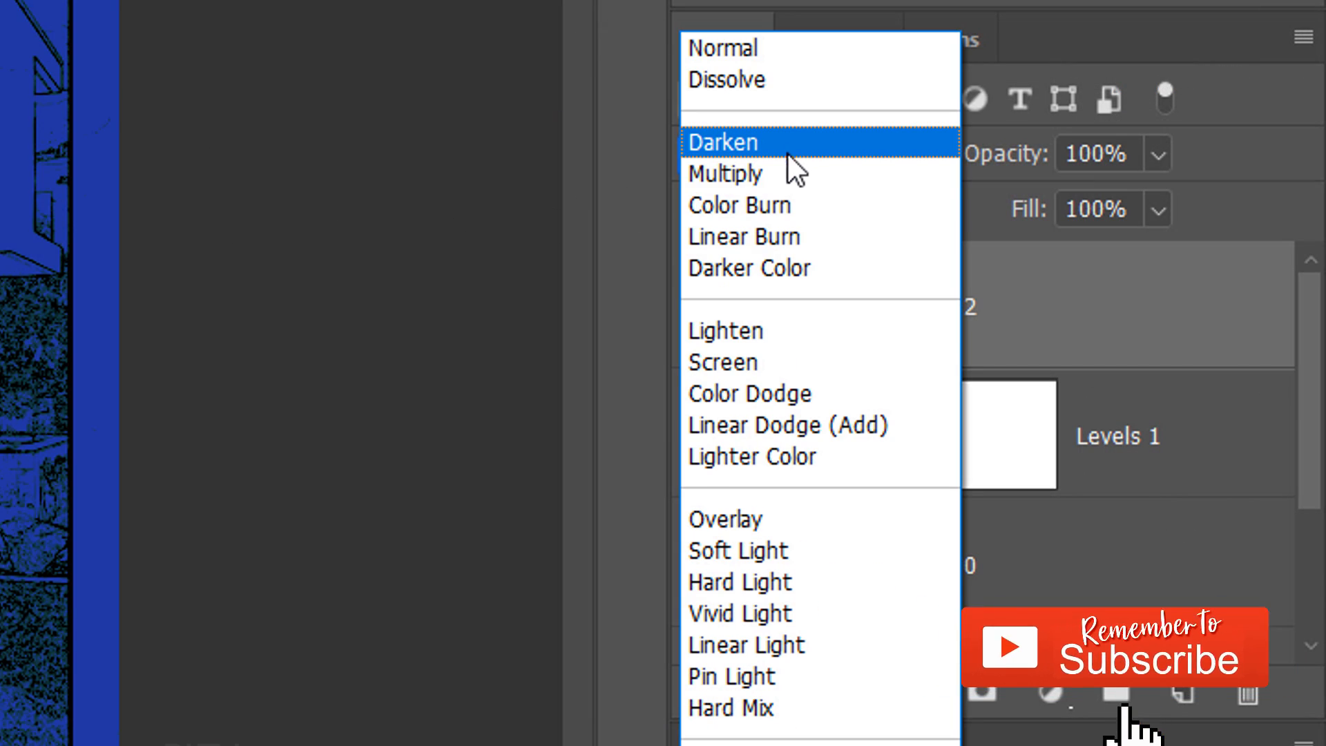
pyautogui.click(722, 362)
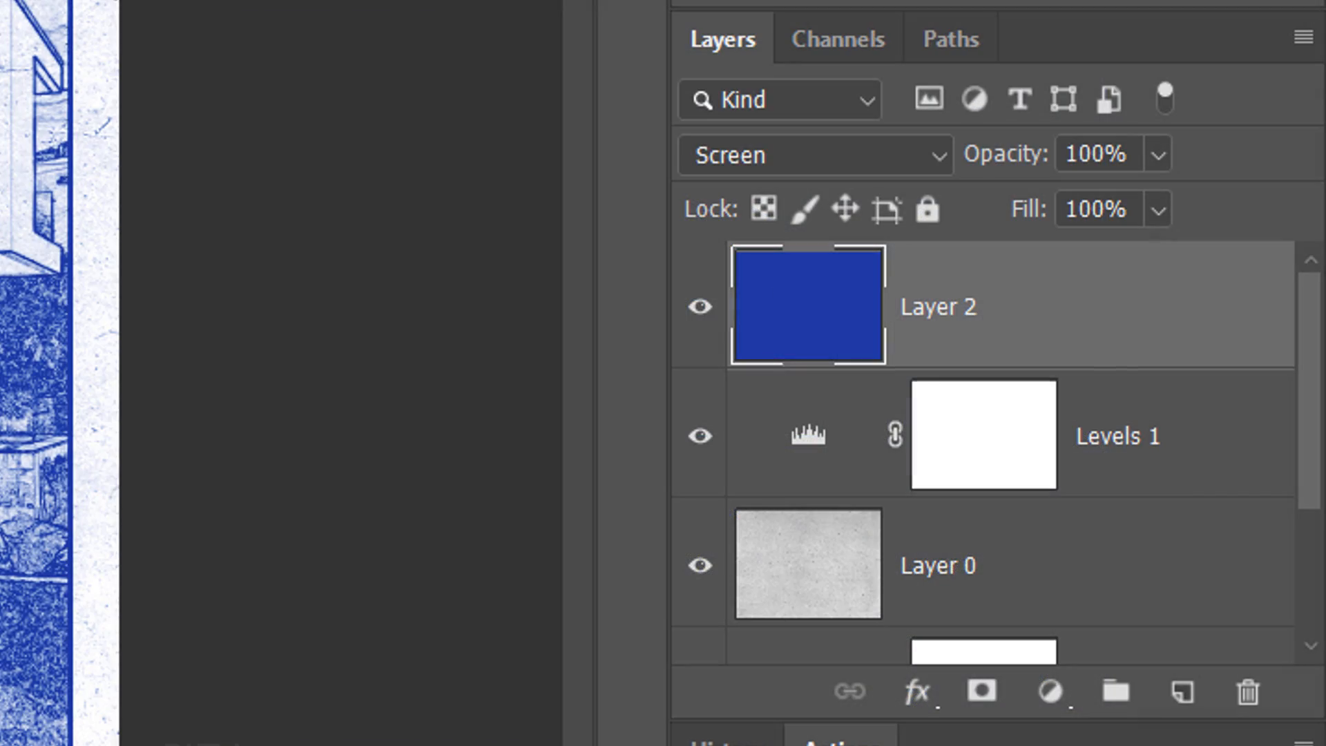
# Step: Reopen Black & White 1's settings and enable the On-Image Adjustment Tool
pyautogui.scroll(-3)
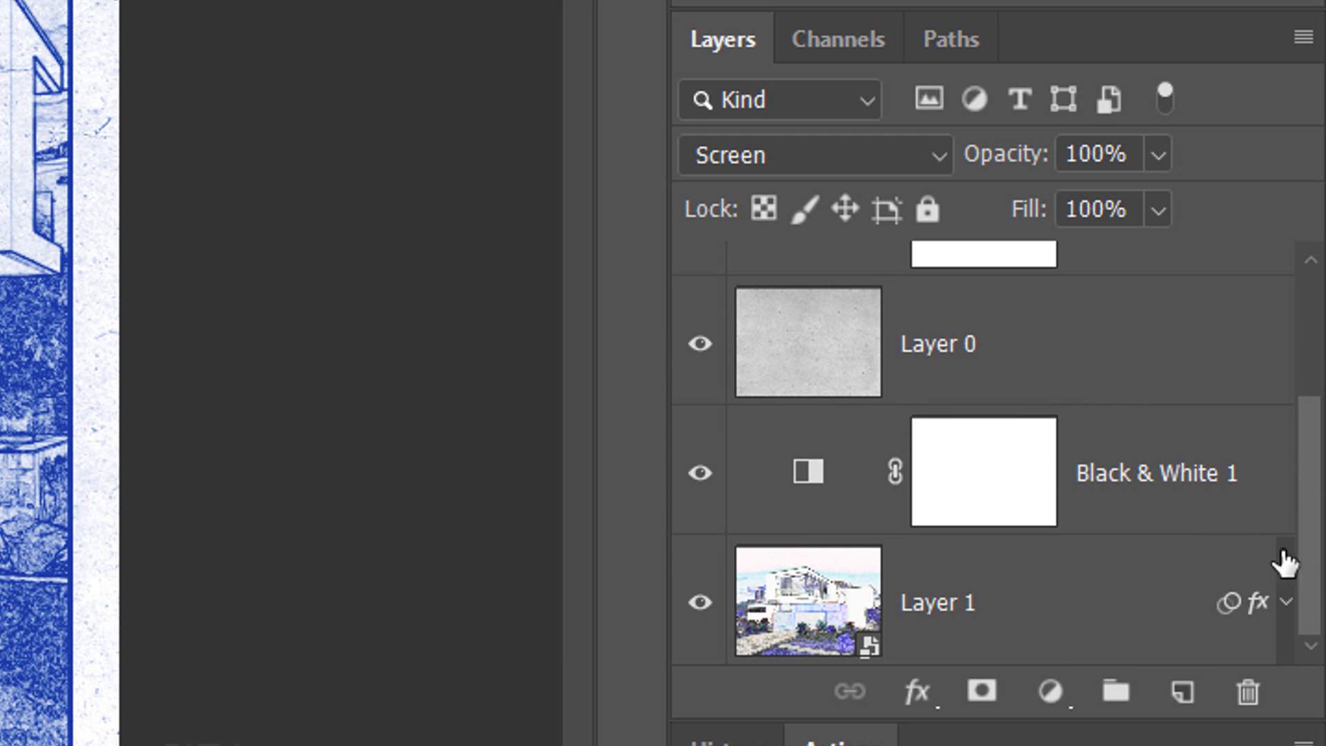
pyautogui.click(808, 473)
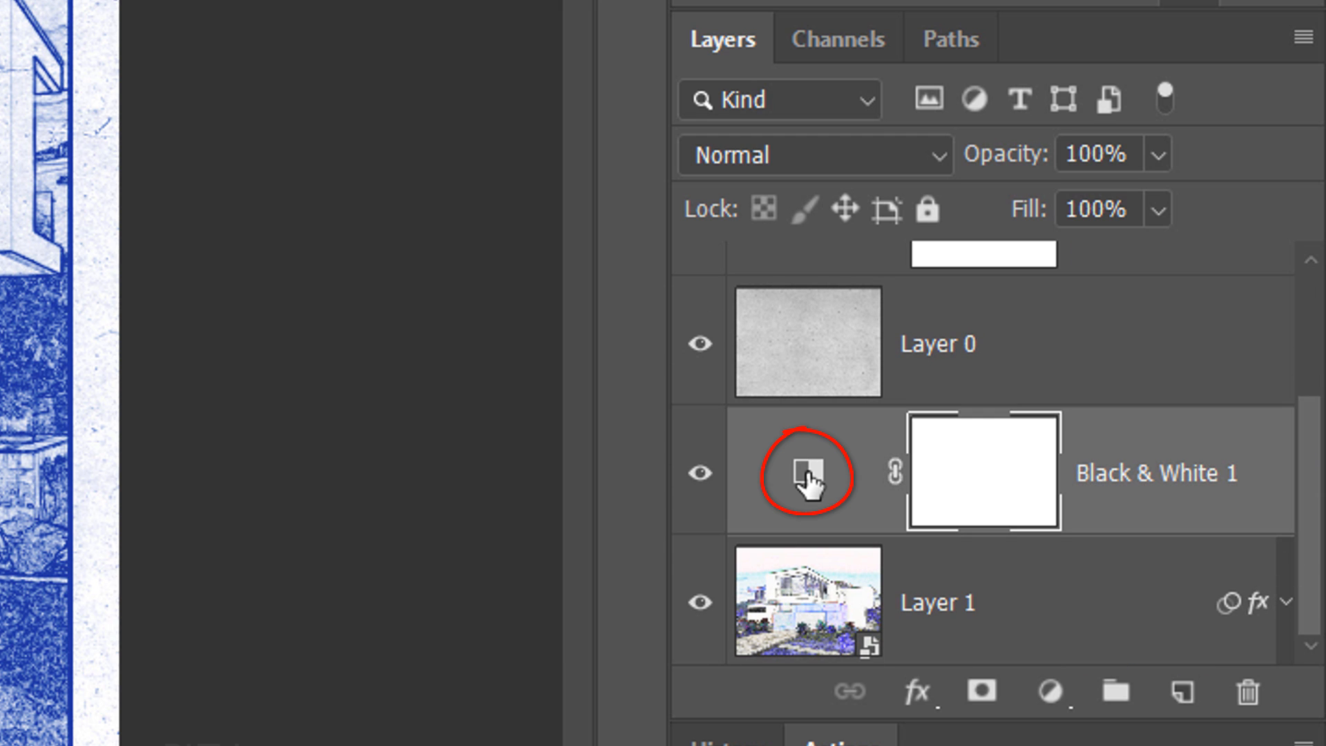
pyautogui.doubleClick(804, 472)
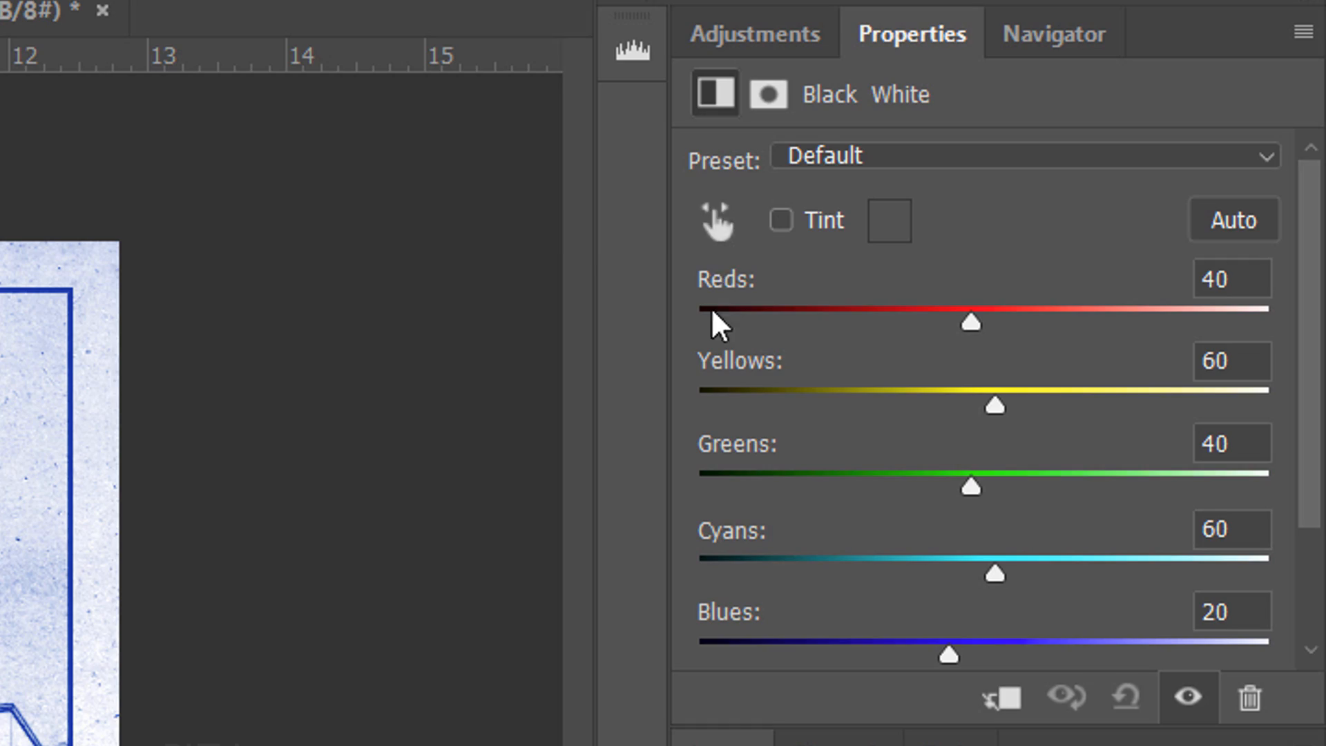
pyautogui.click(715, 220)
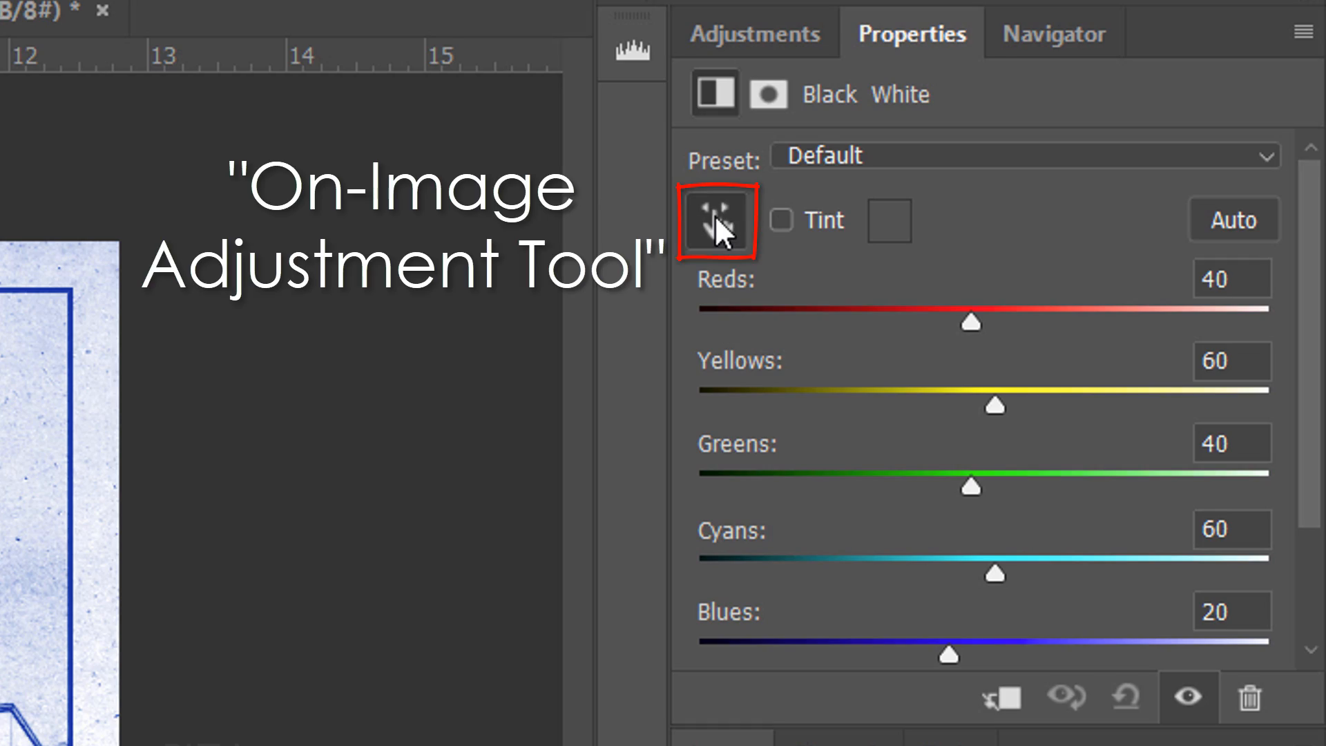